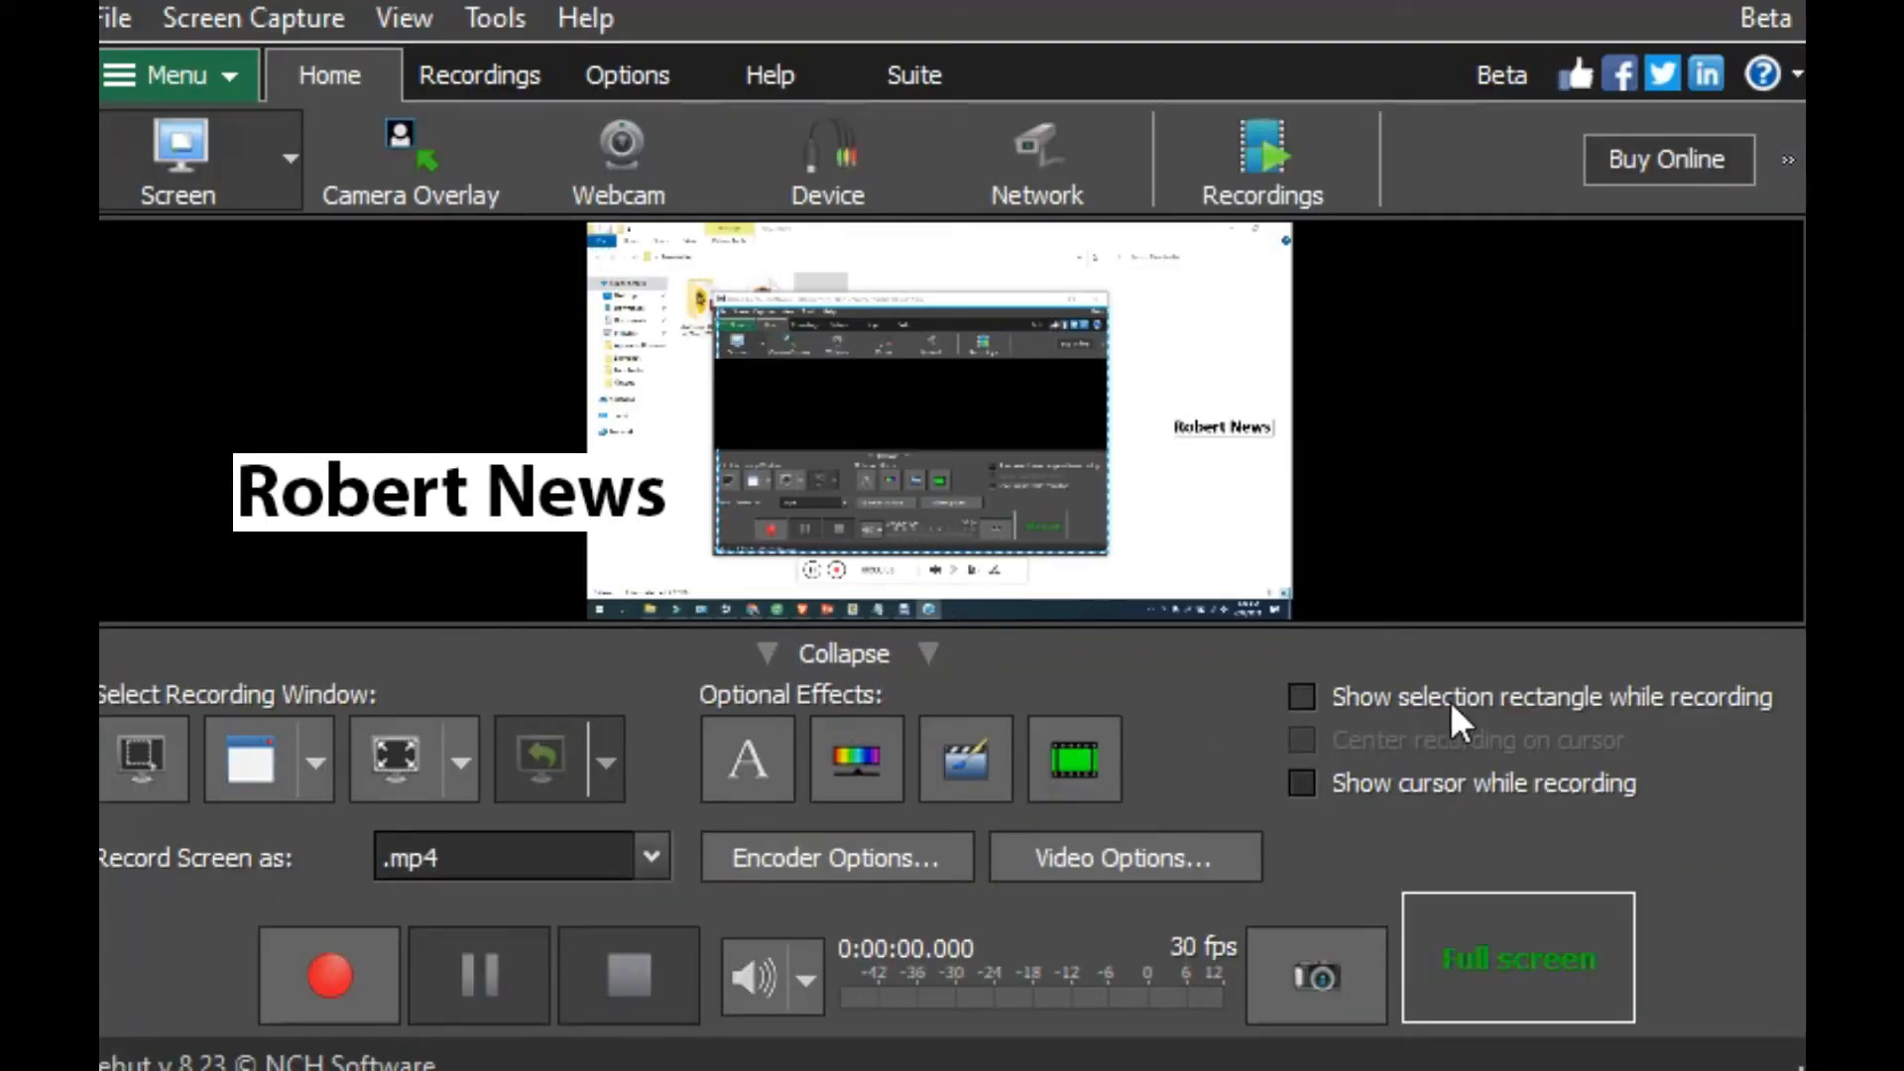
pyautogui.moveTo(352, 266)
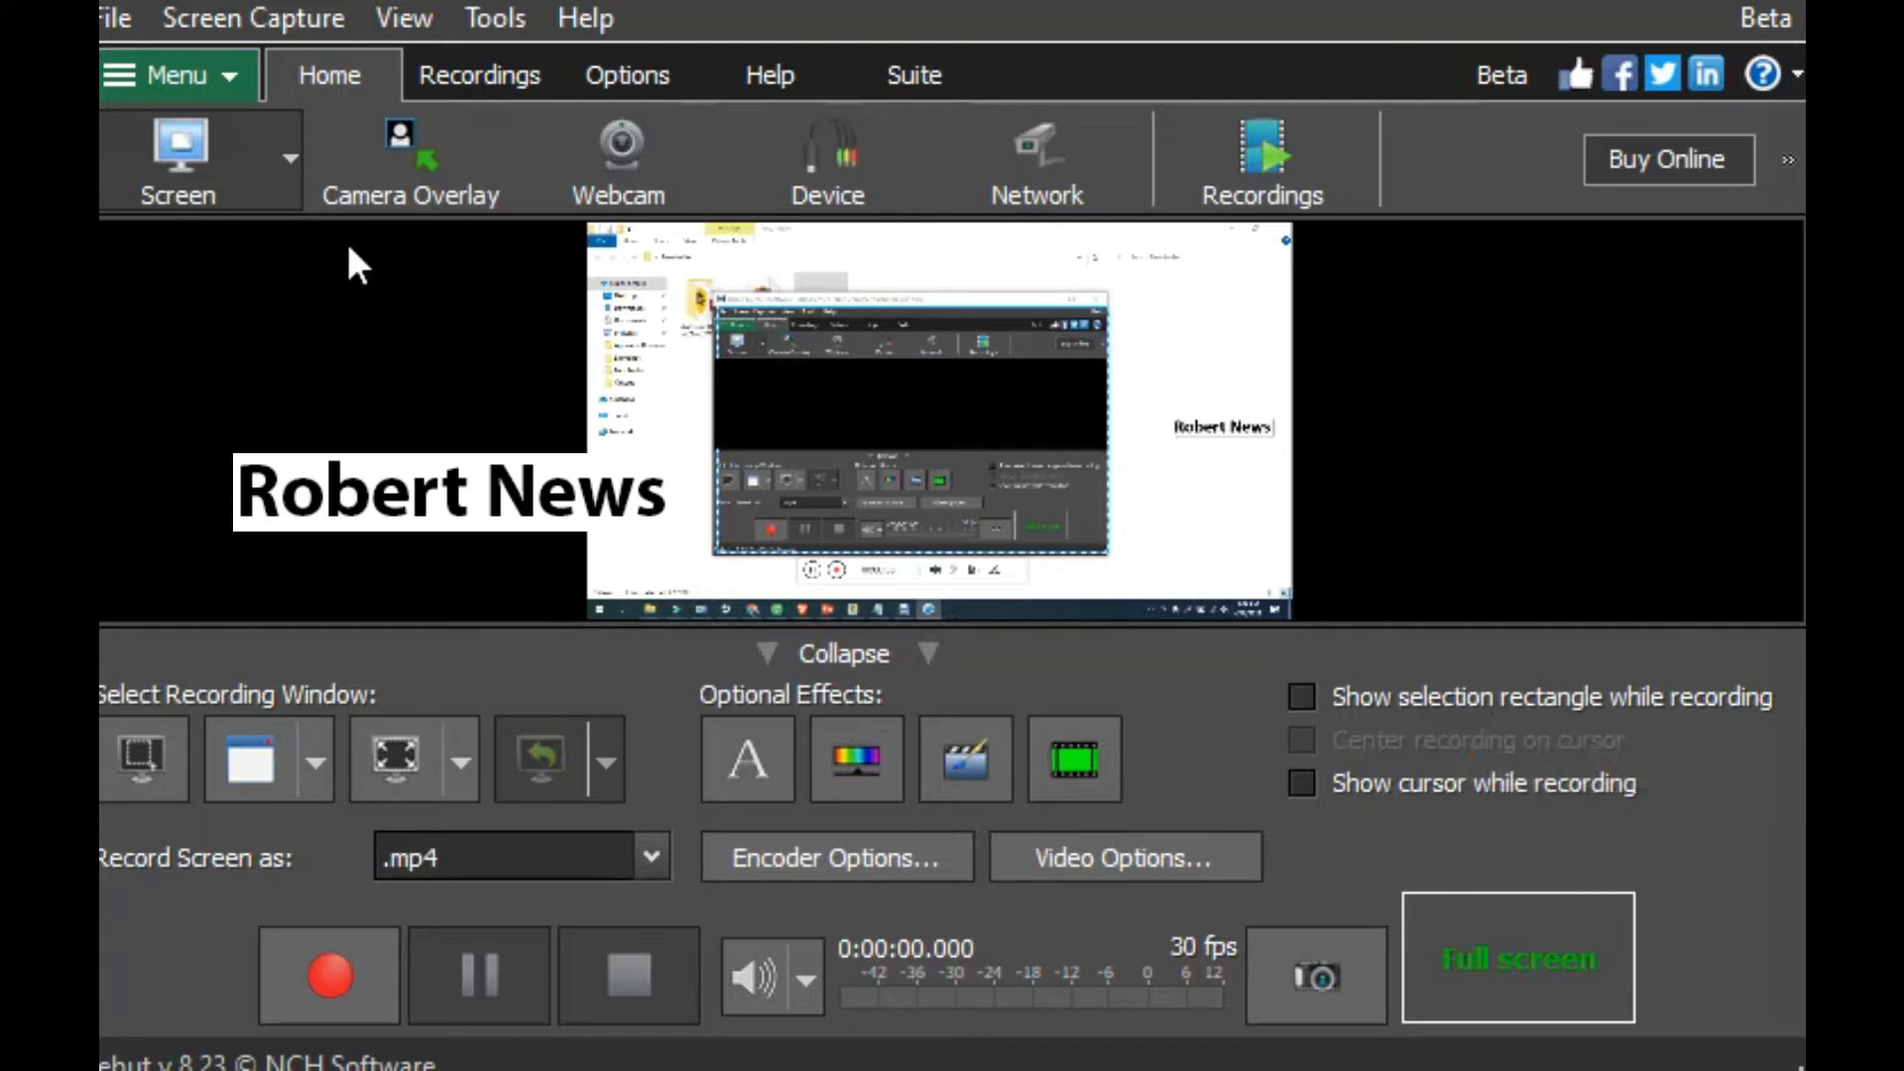
# Step: Show the Camera Overlay panel, then switch to Webcam recording, triggering a no-capture-device error
pyautogui.click(168, 74)
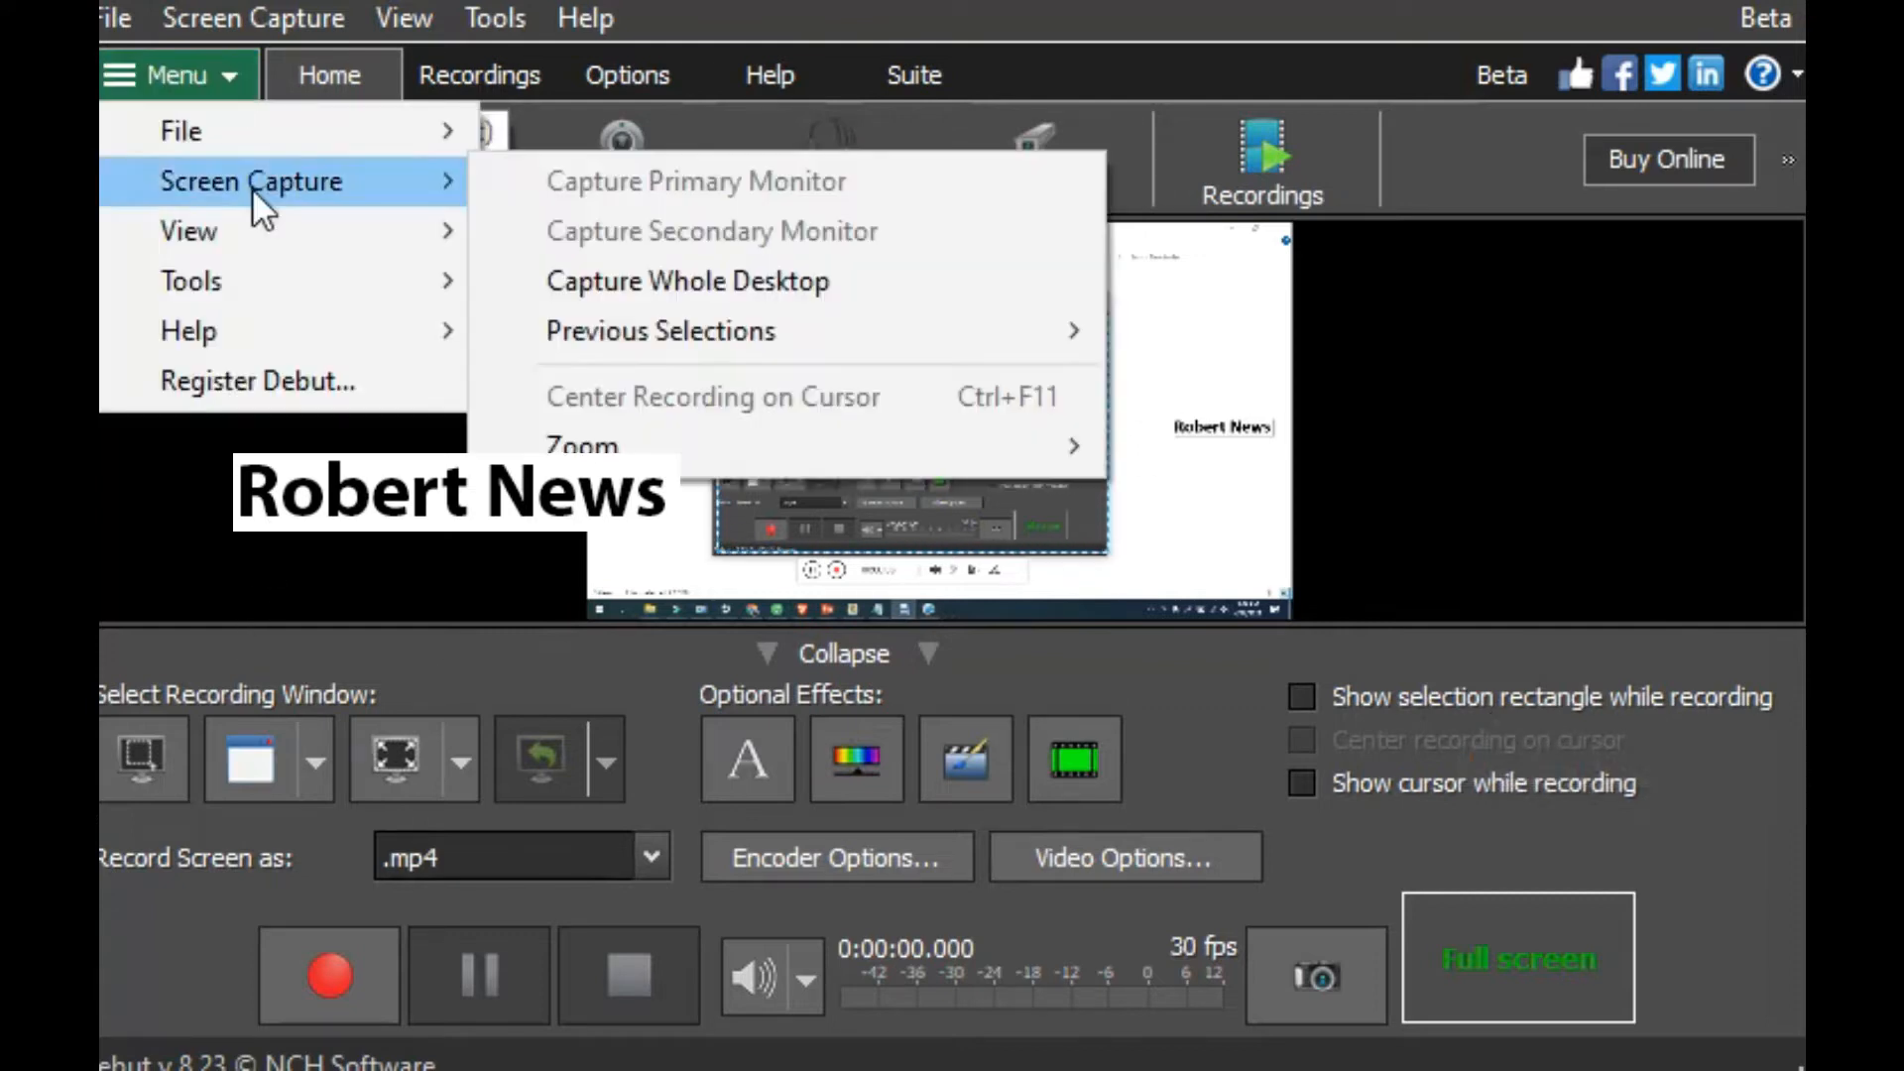
pyautogui.moveTo(314, 200)
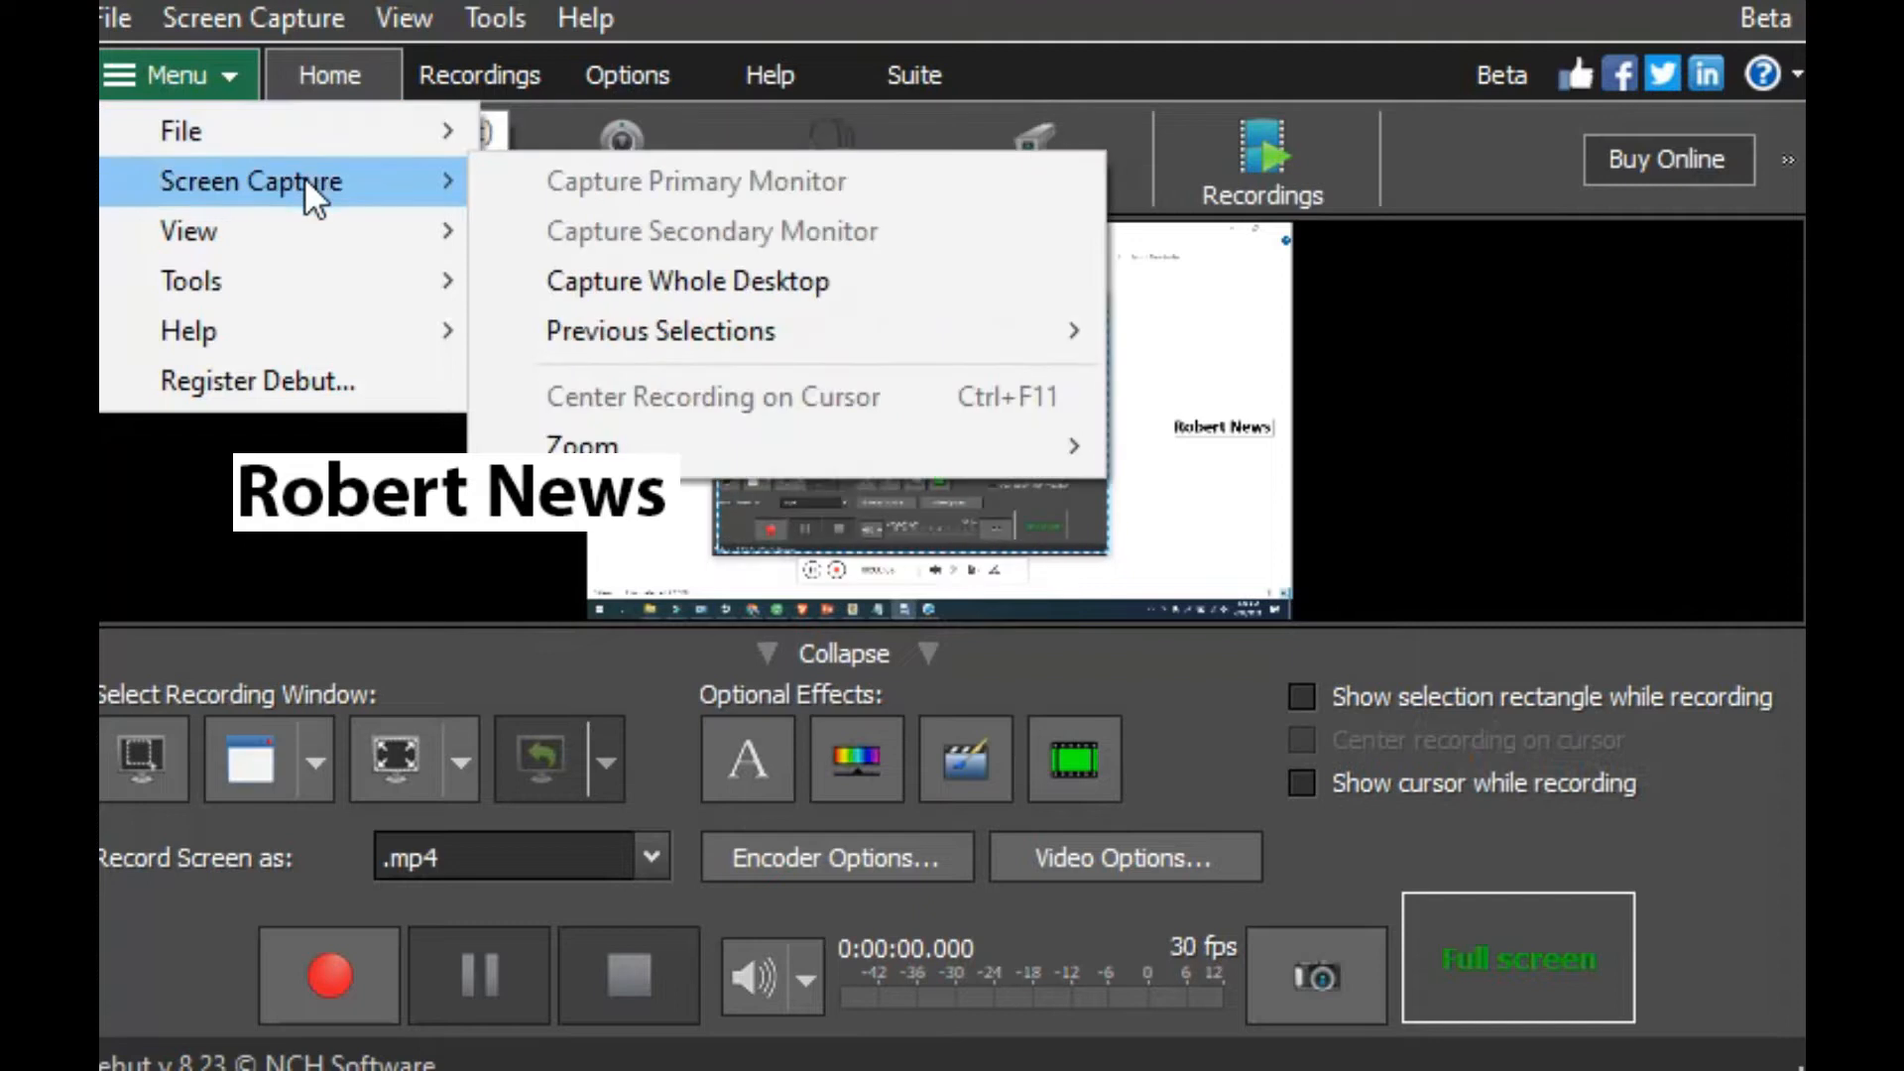
pyautogui.moveTo(191, 281)
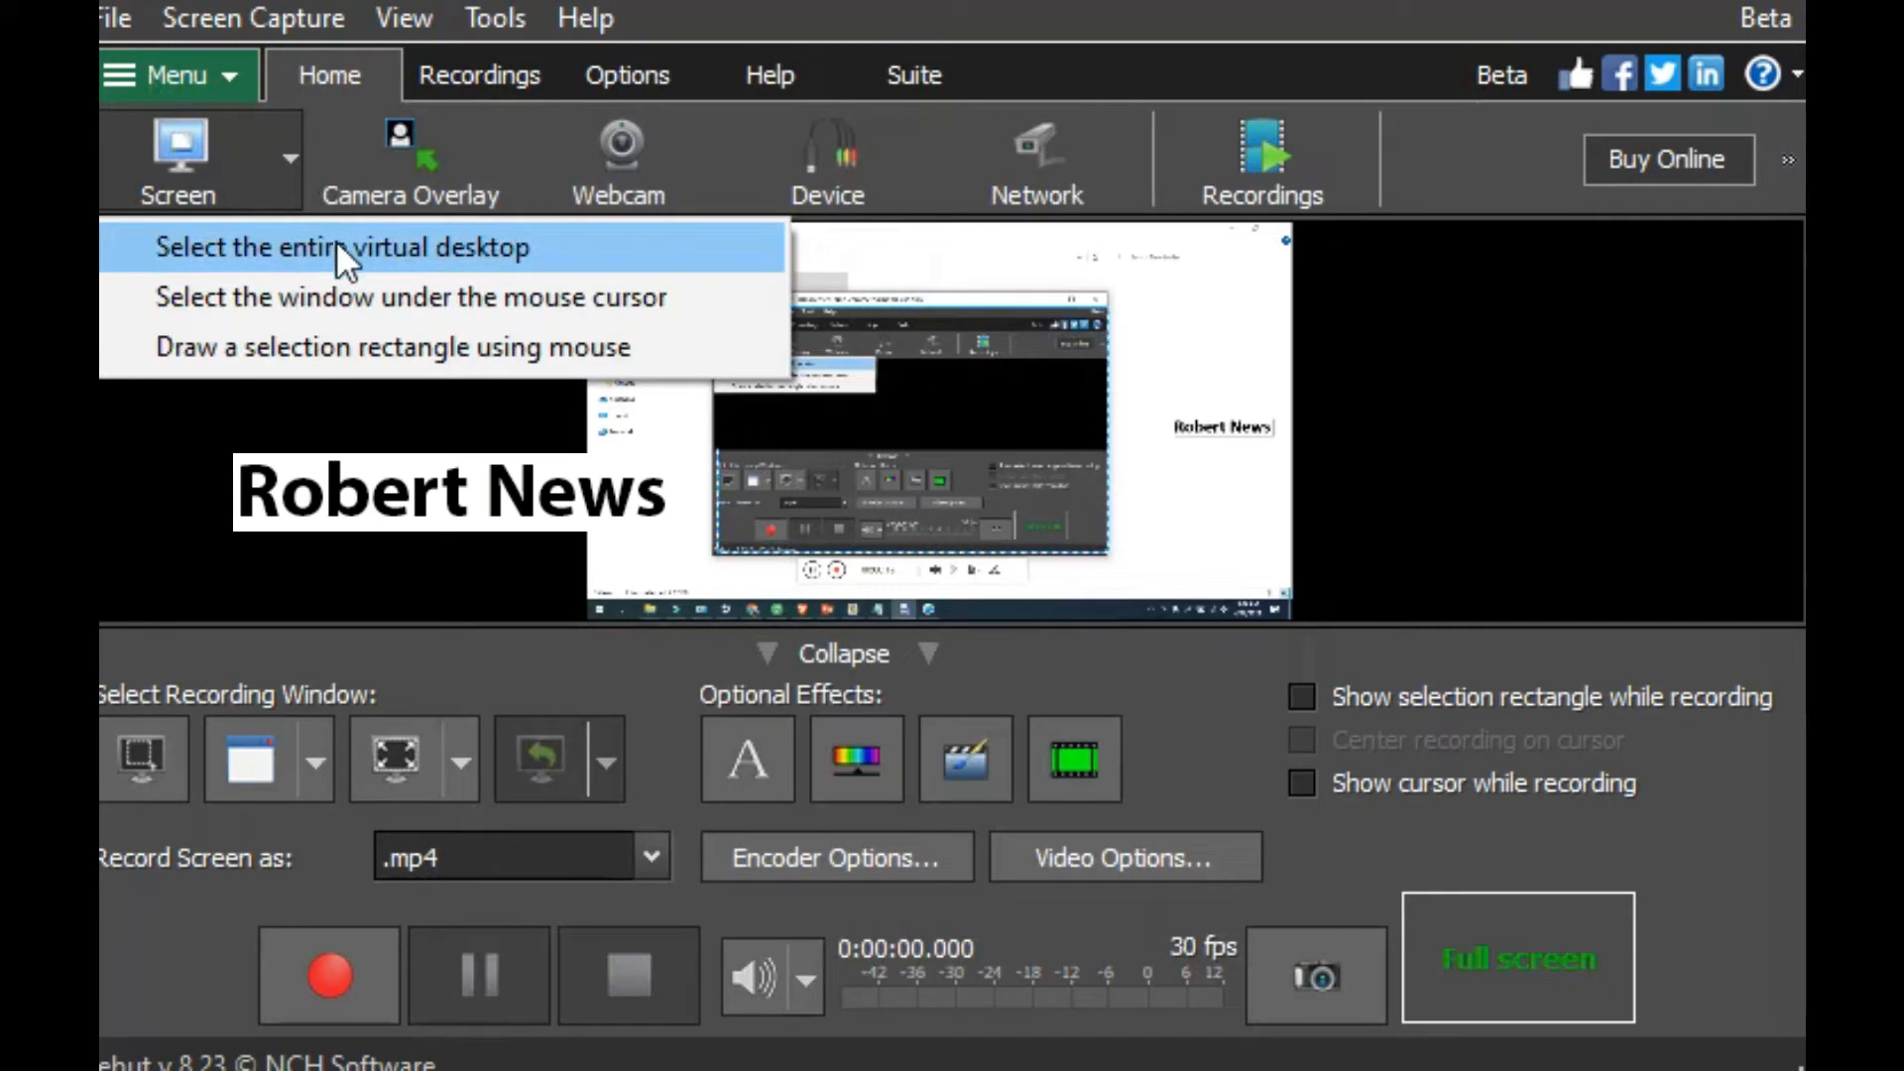
pyautogui.moveTo(558, 297)
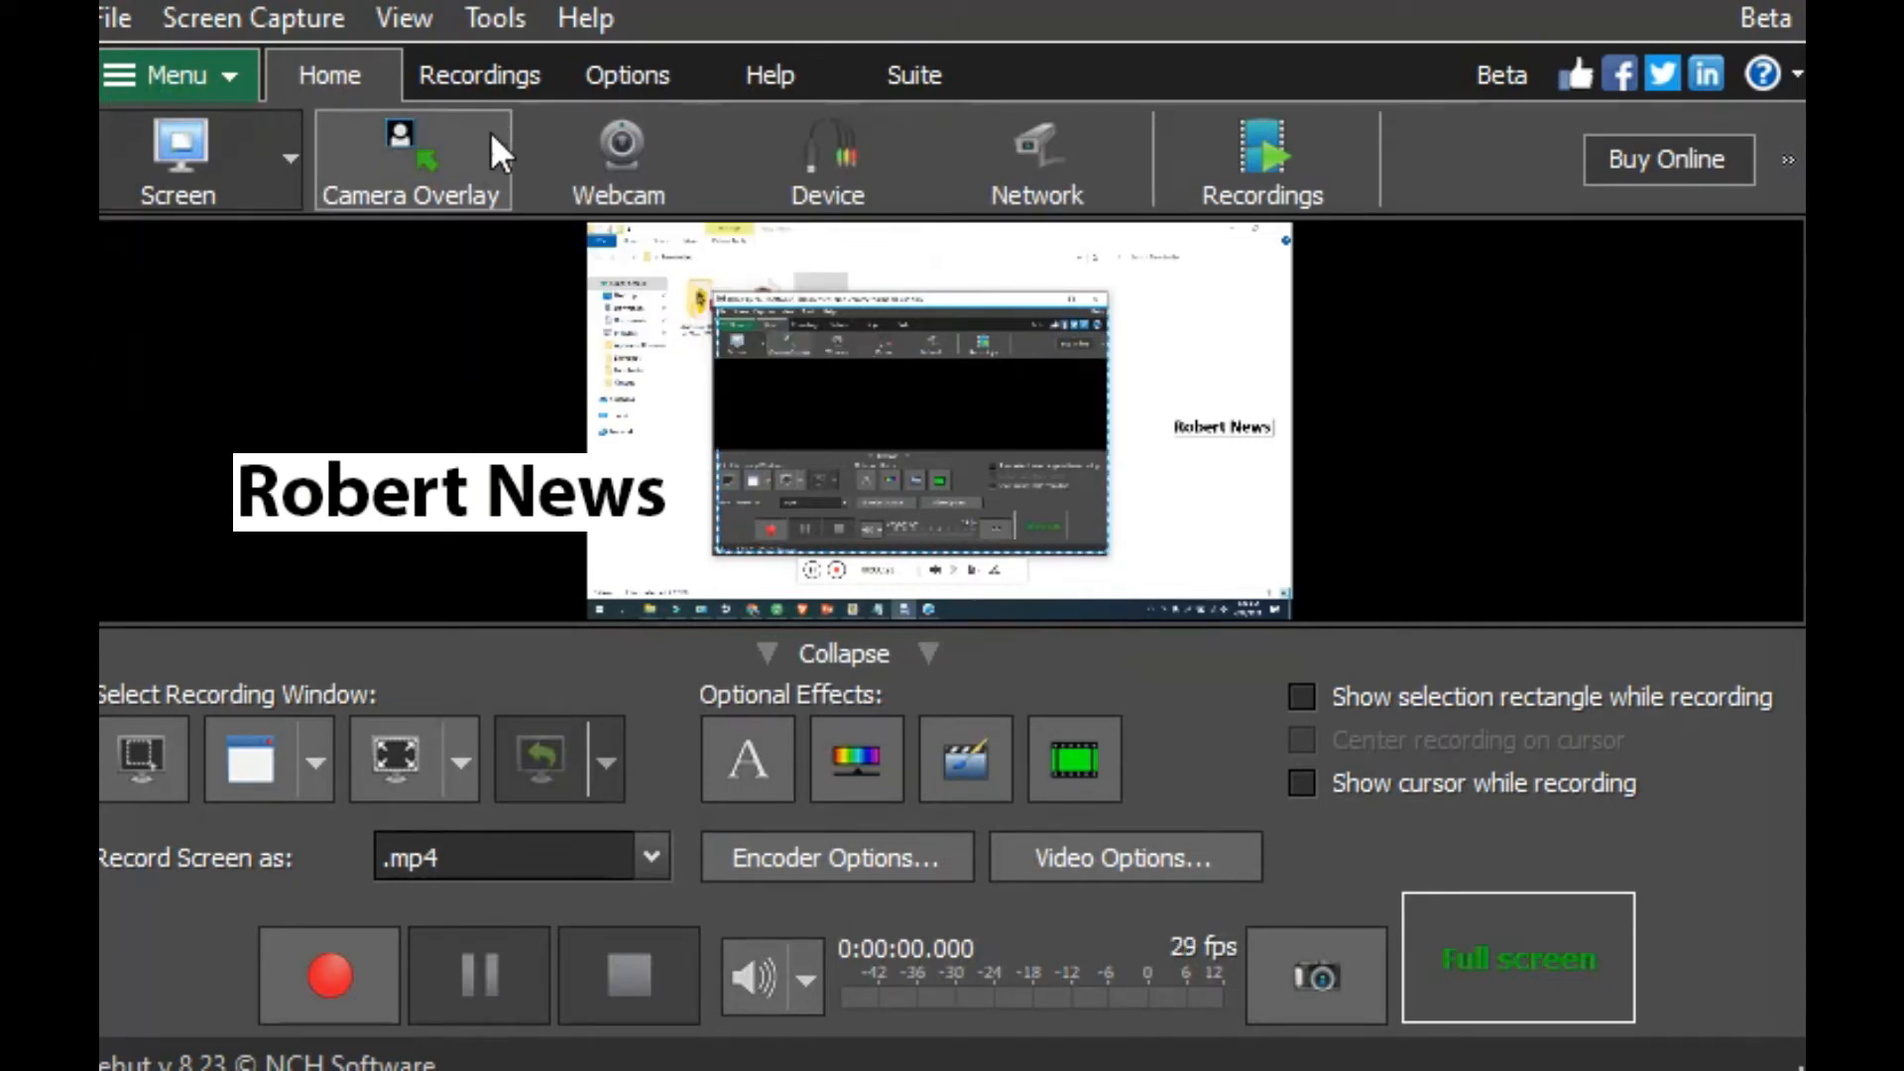
pyautogui.click(411, 159)
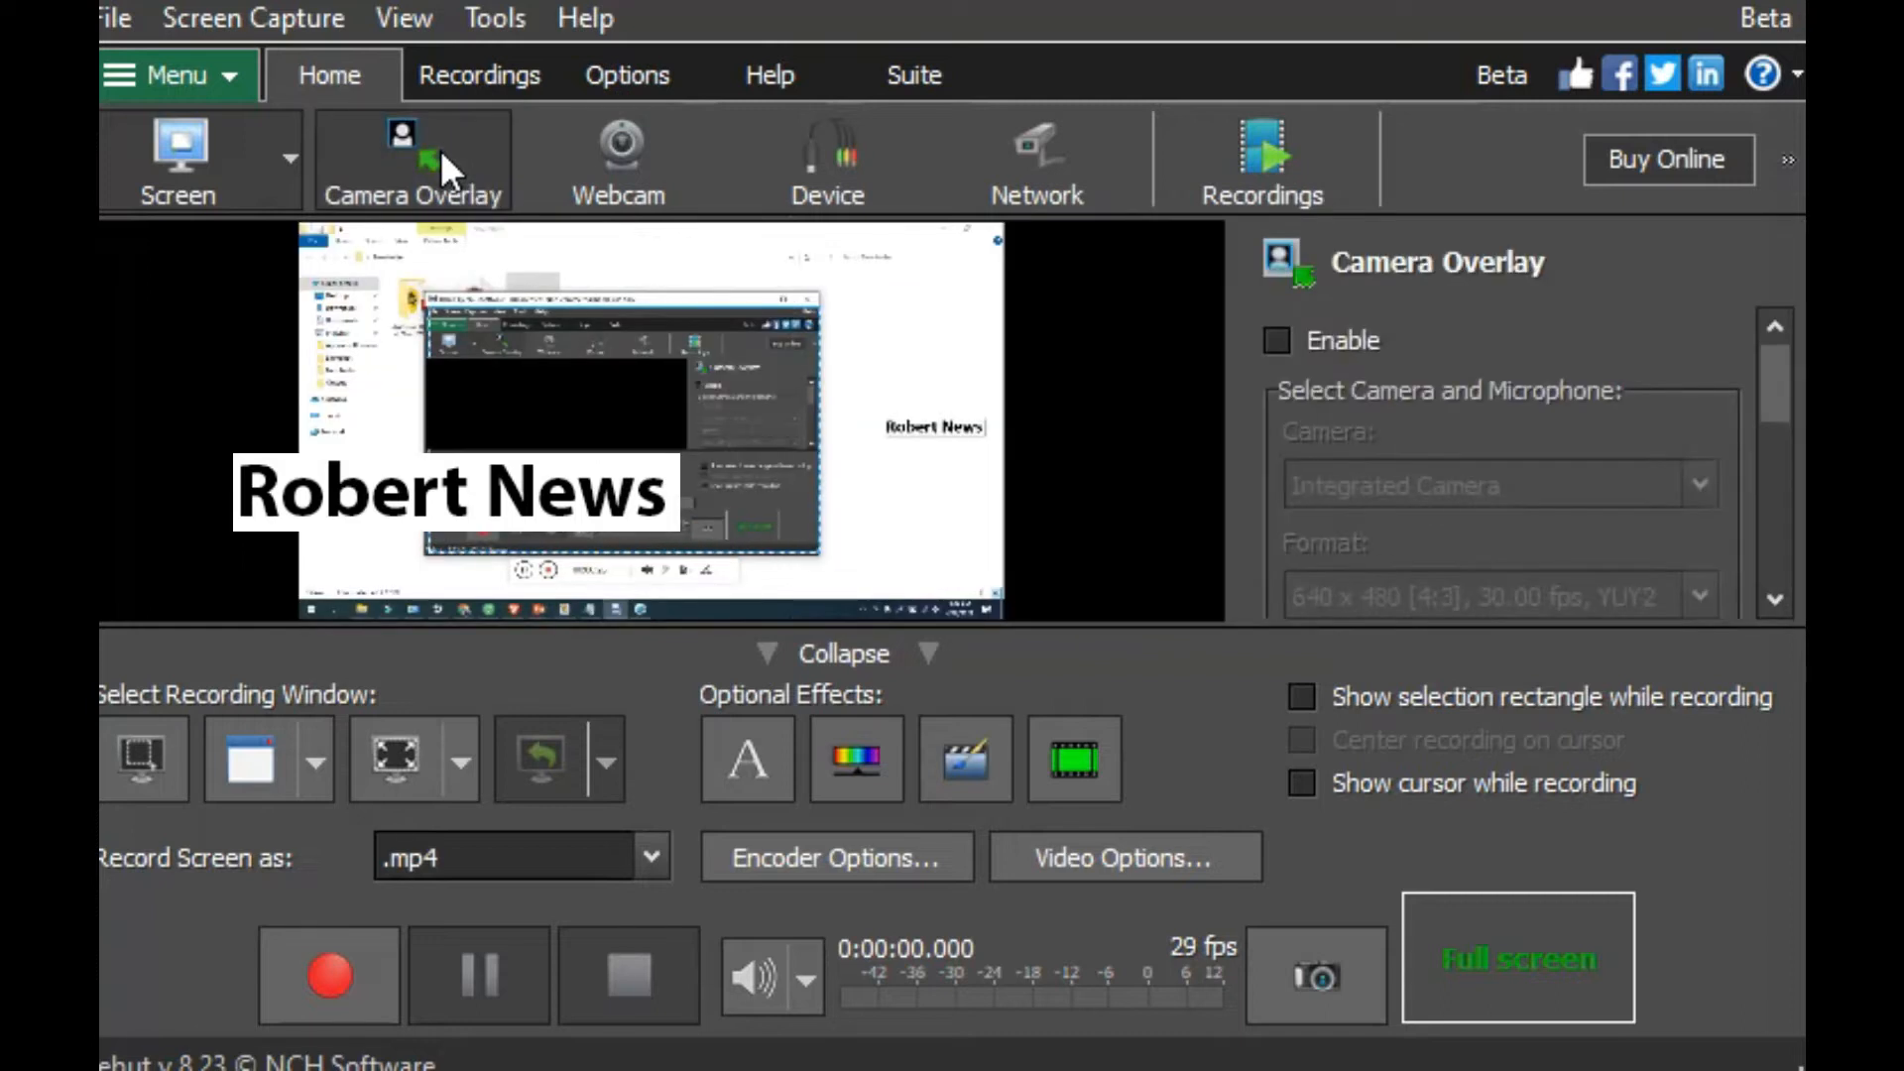
pyautogui.moveTo(619, 158)
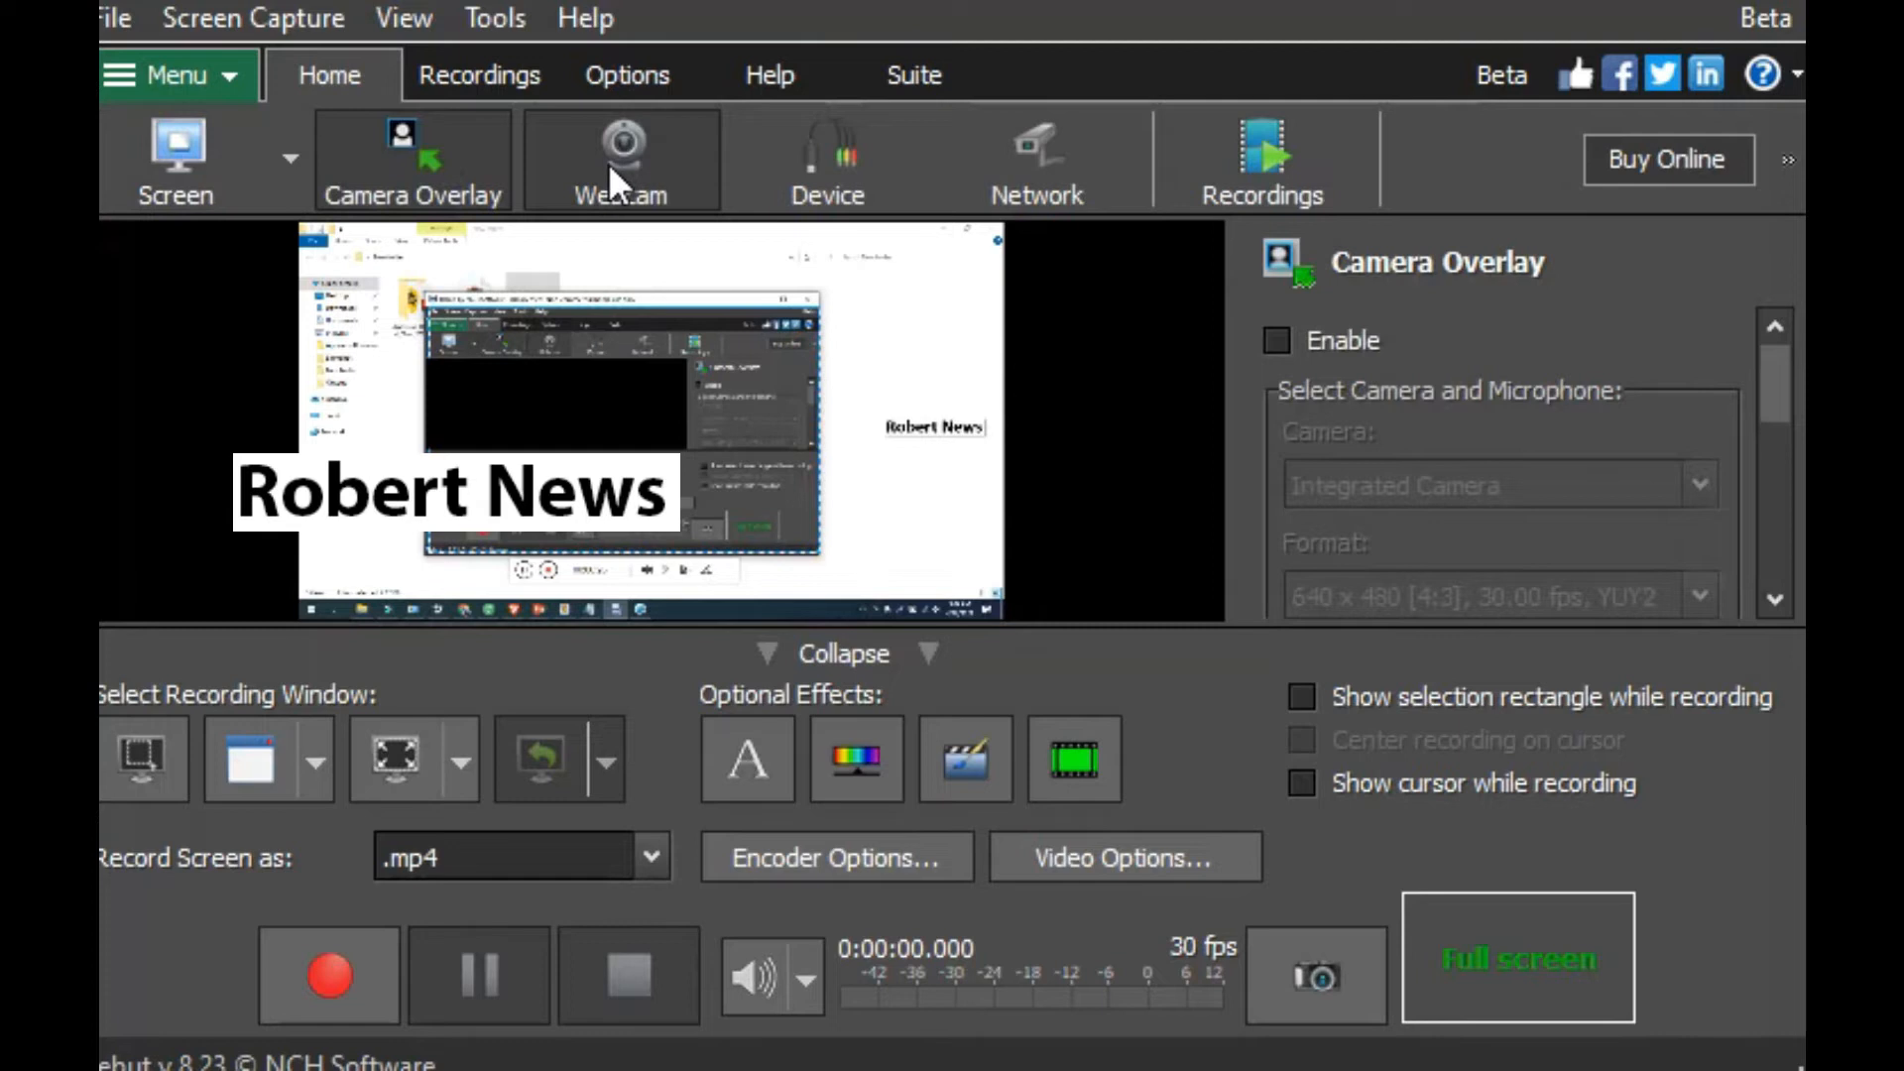
pyautogui.click(620, 159)
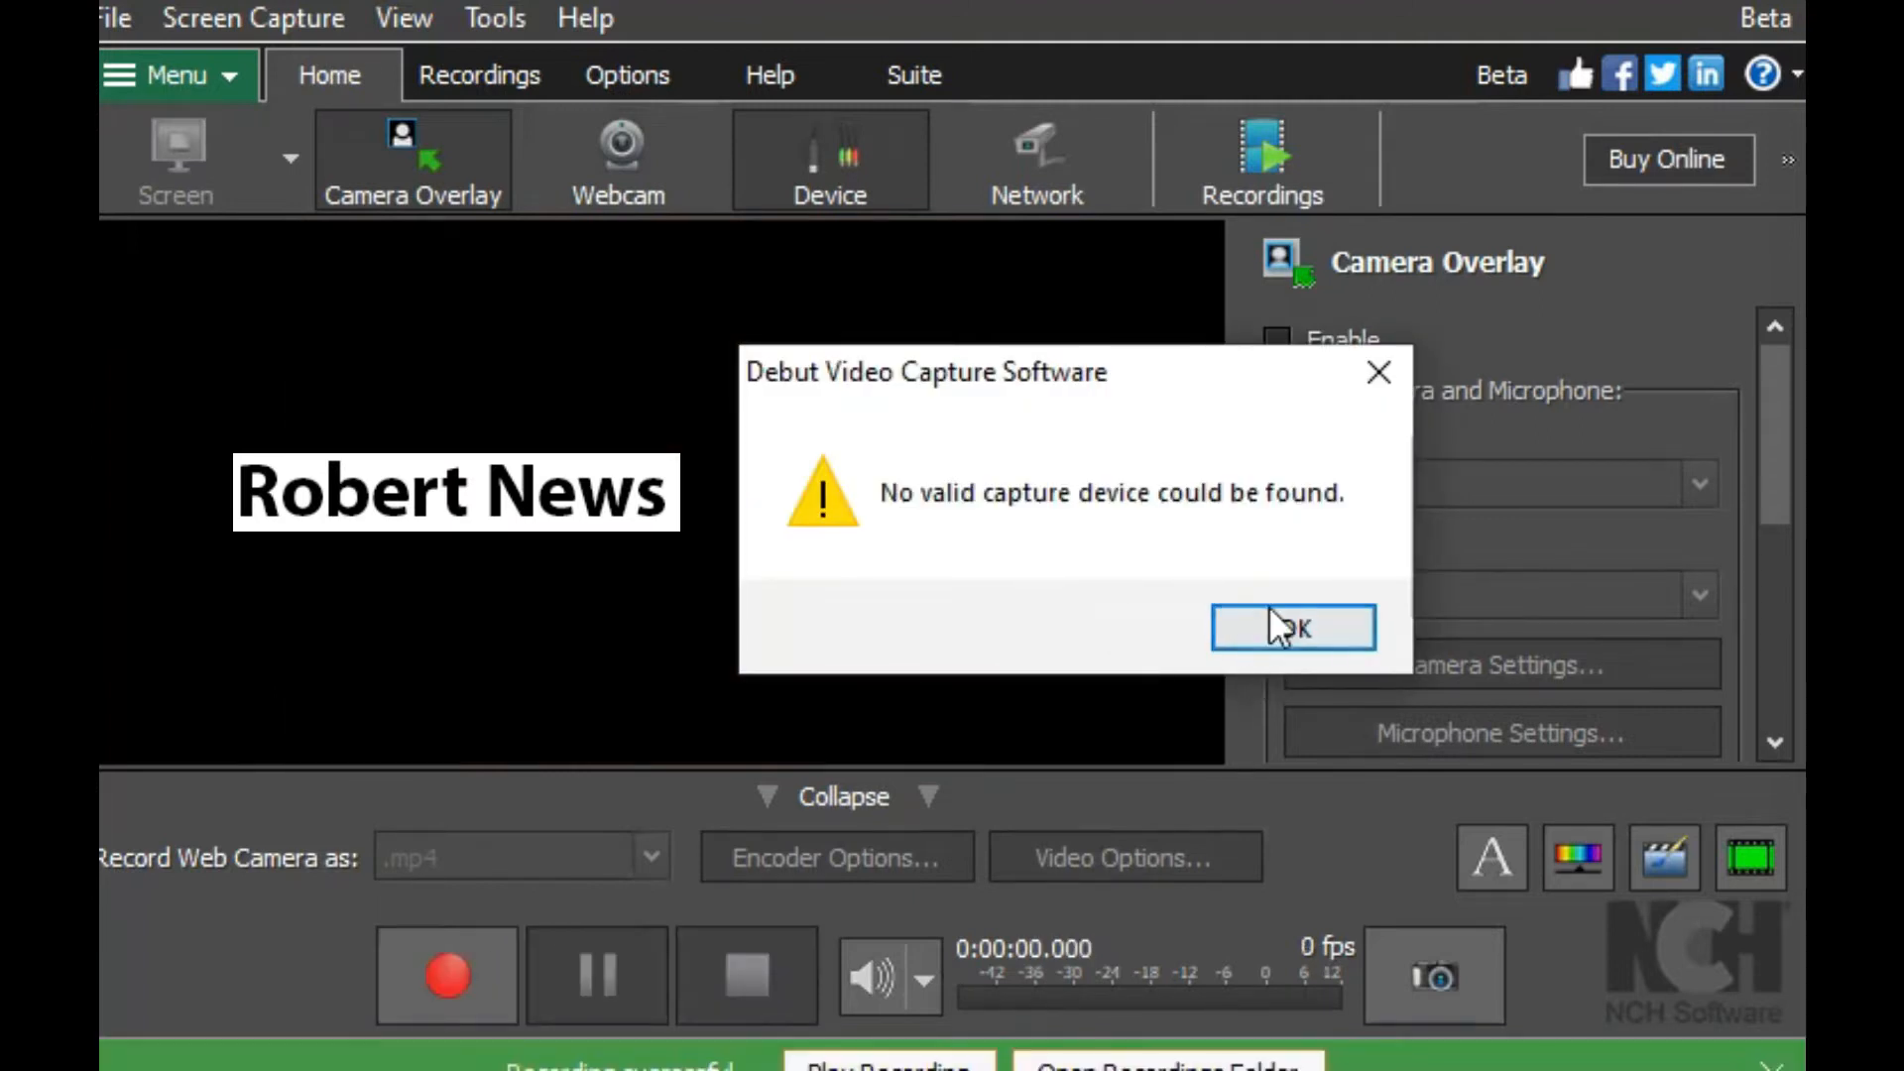
# Step: Dismiss the capture-device error and browse the Hot-Keys, Snapshots and Schedule settings
pyautogui.click(1292, 628)
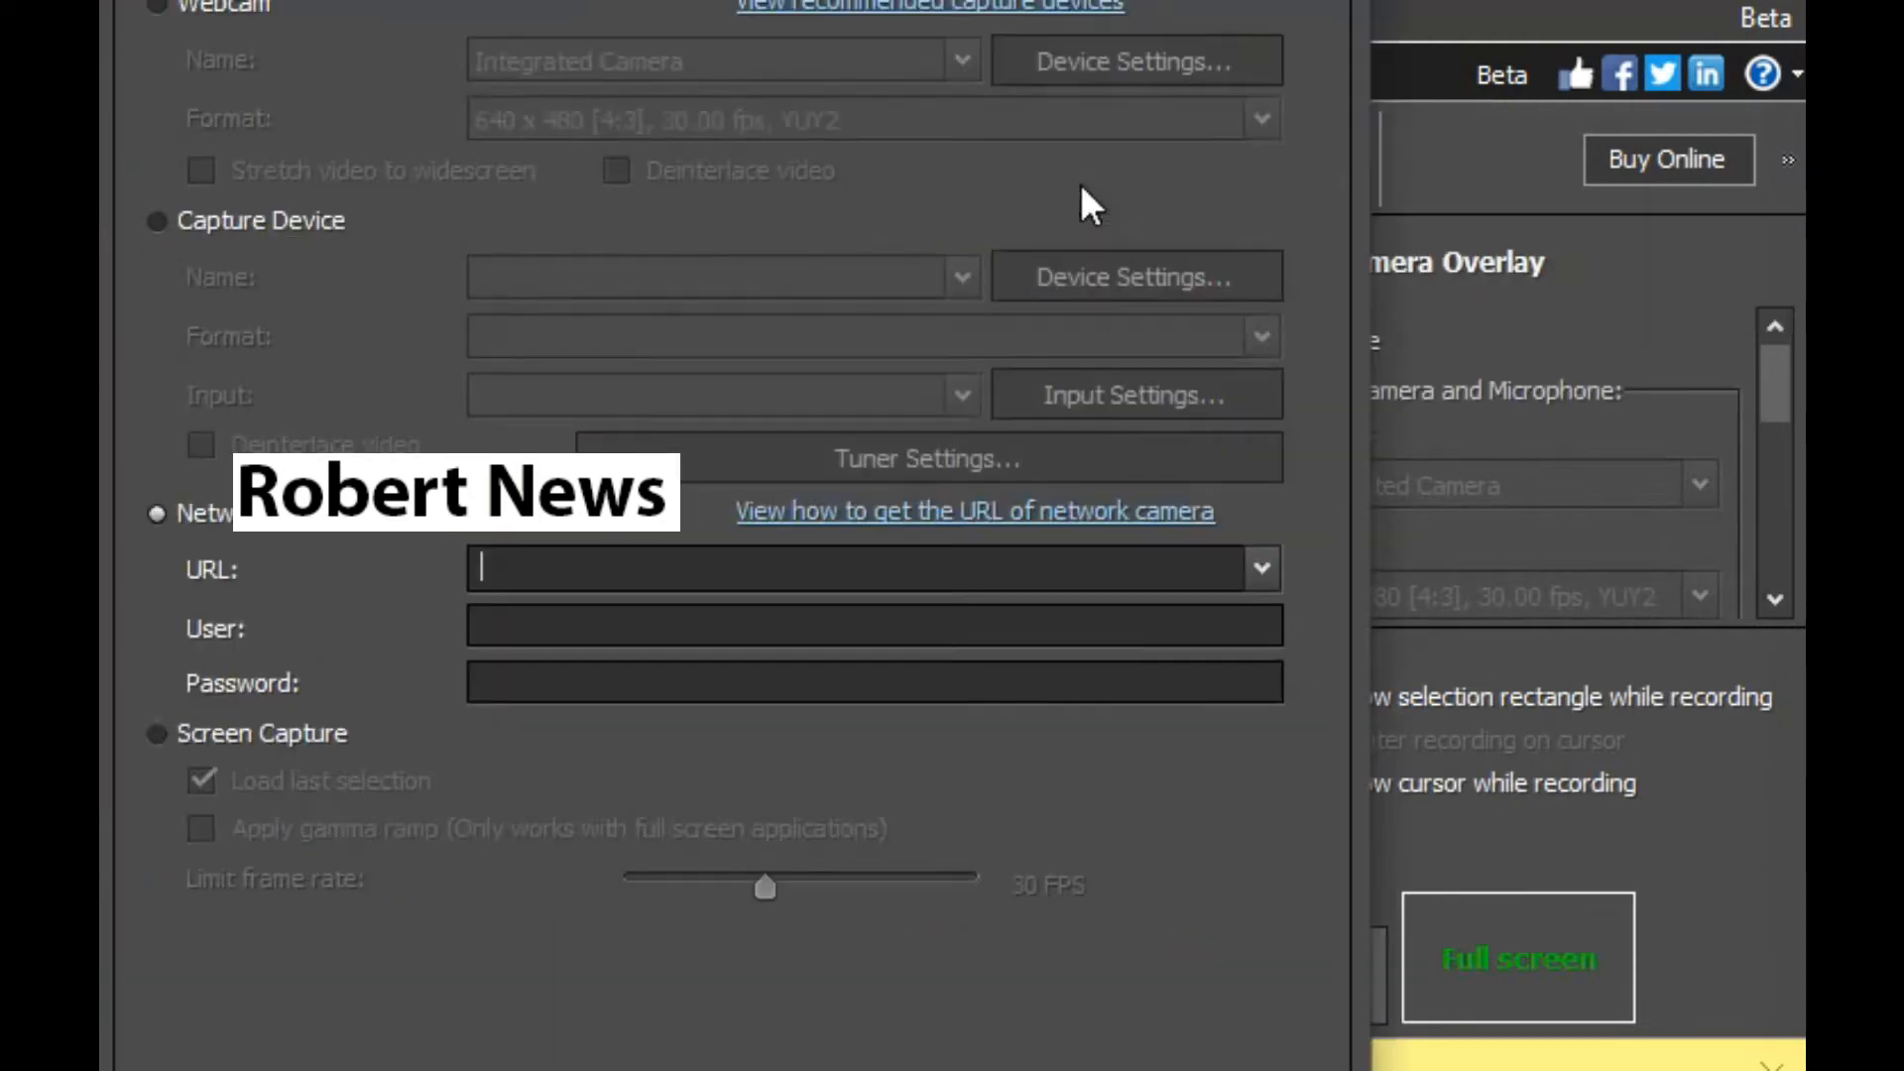
pyautogui.moveTo(1332, 194)
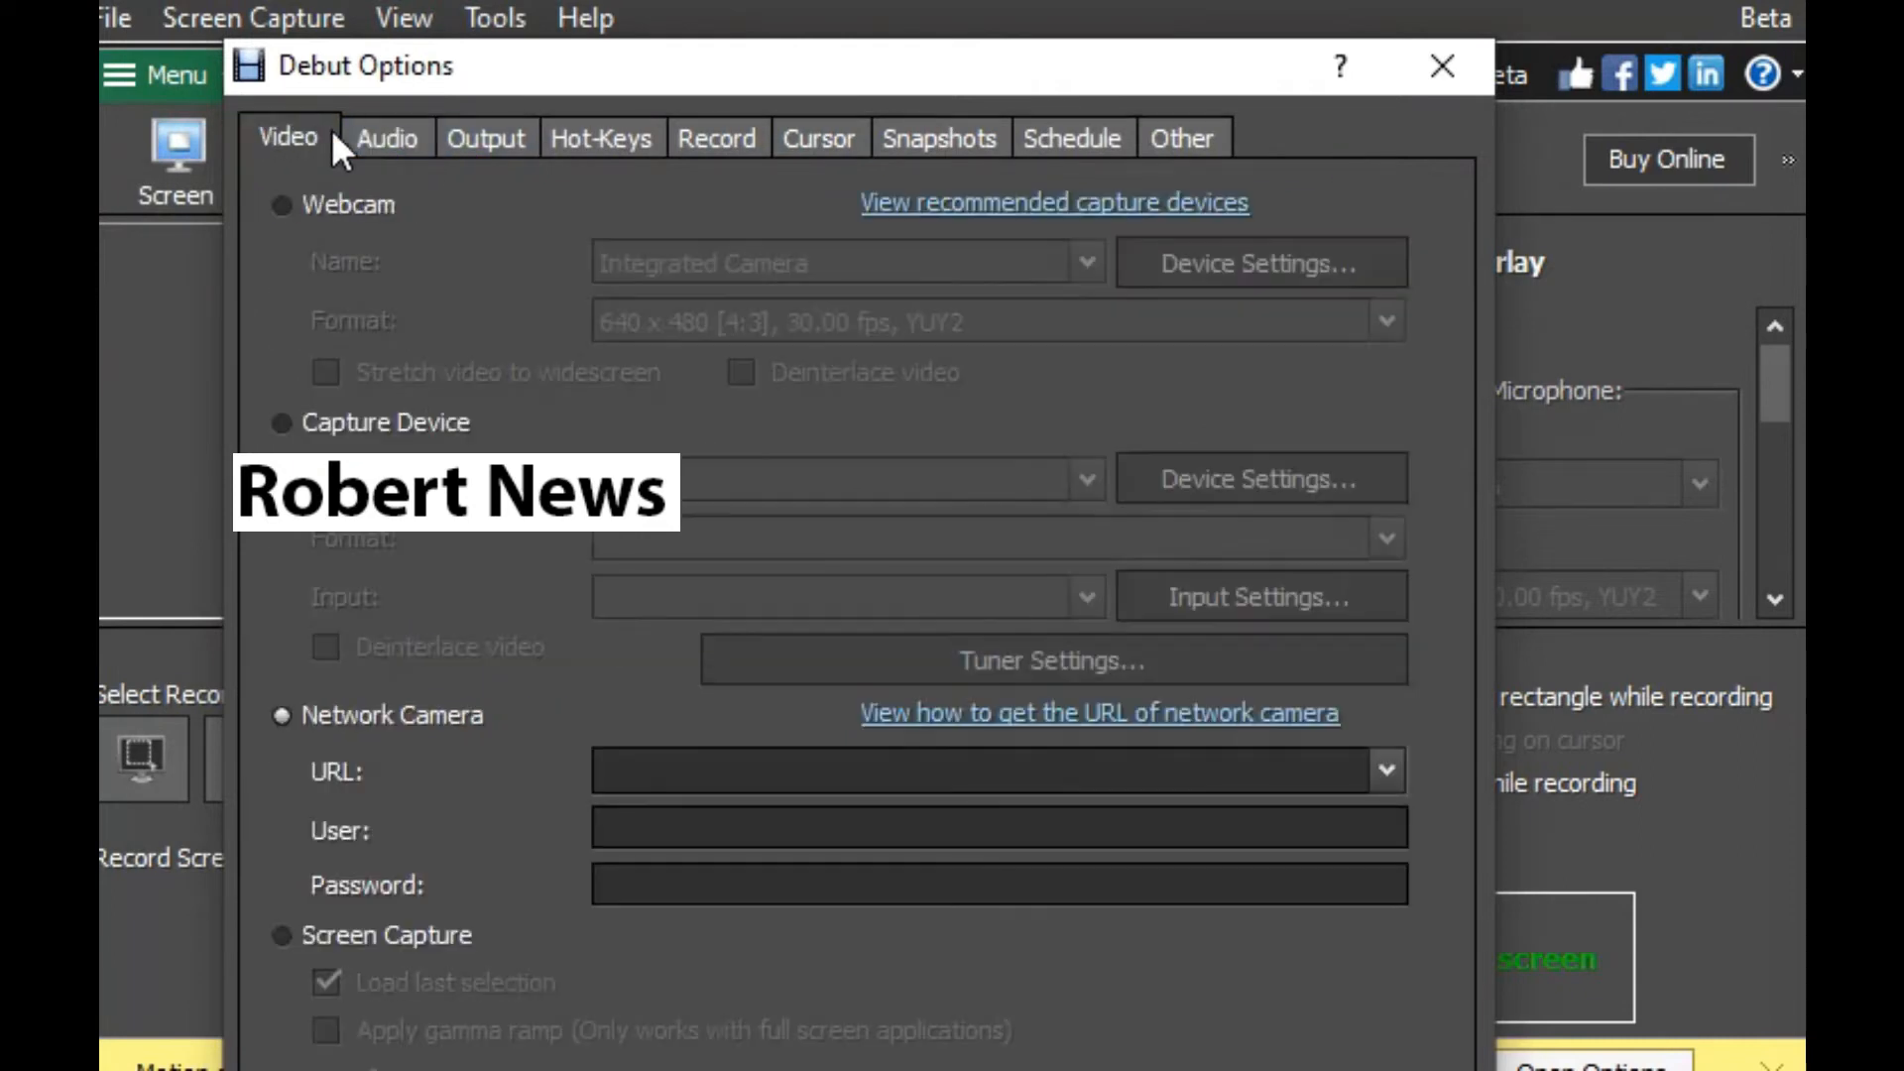
pyautogui.click(596, 137)
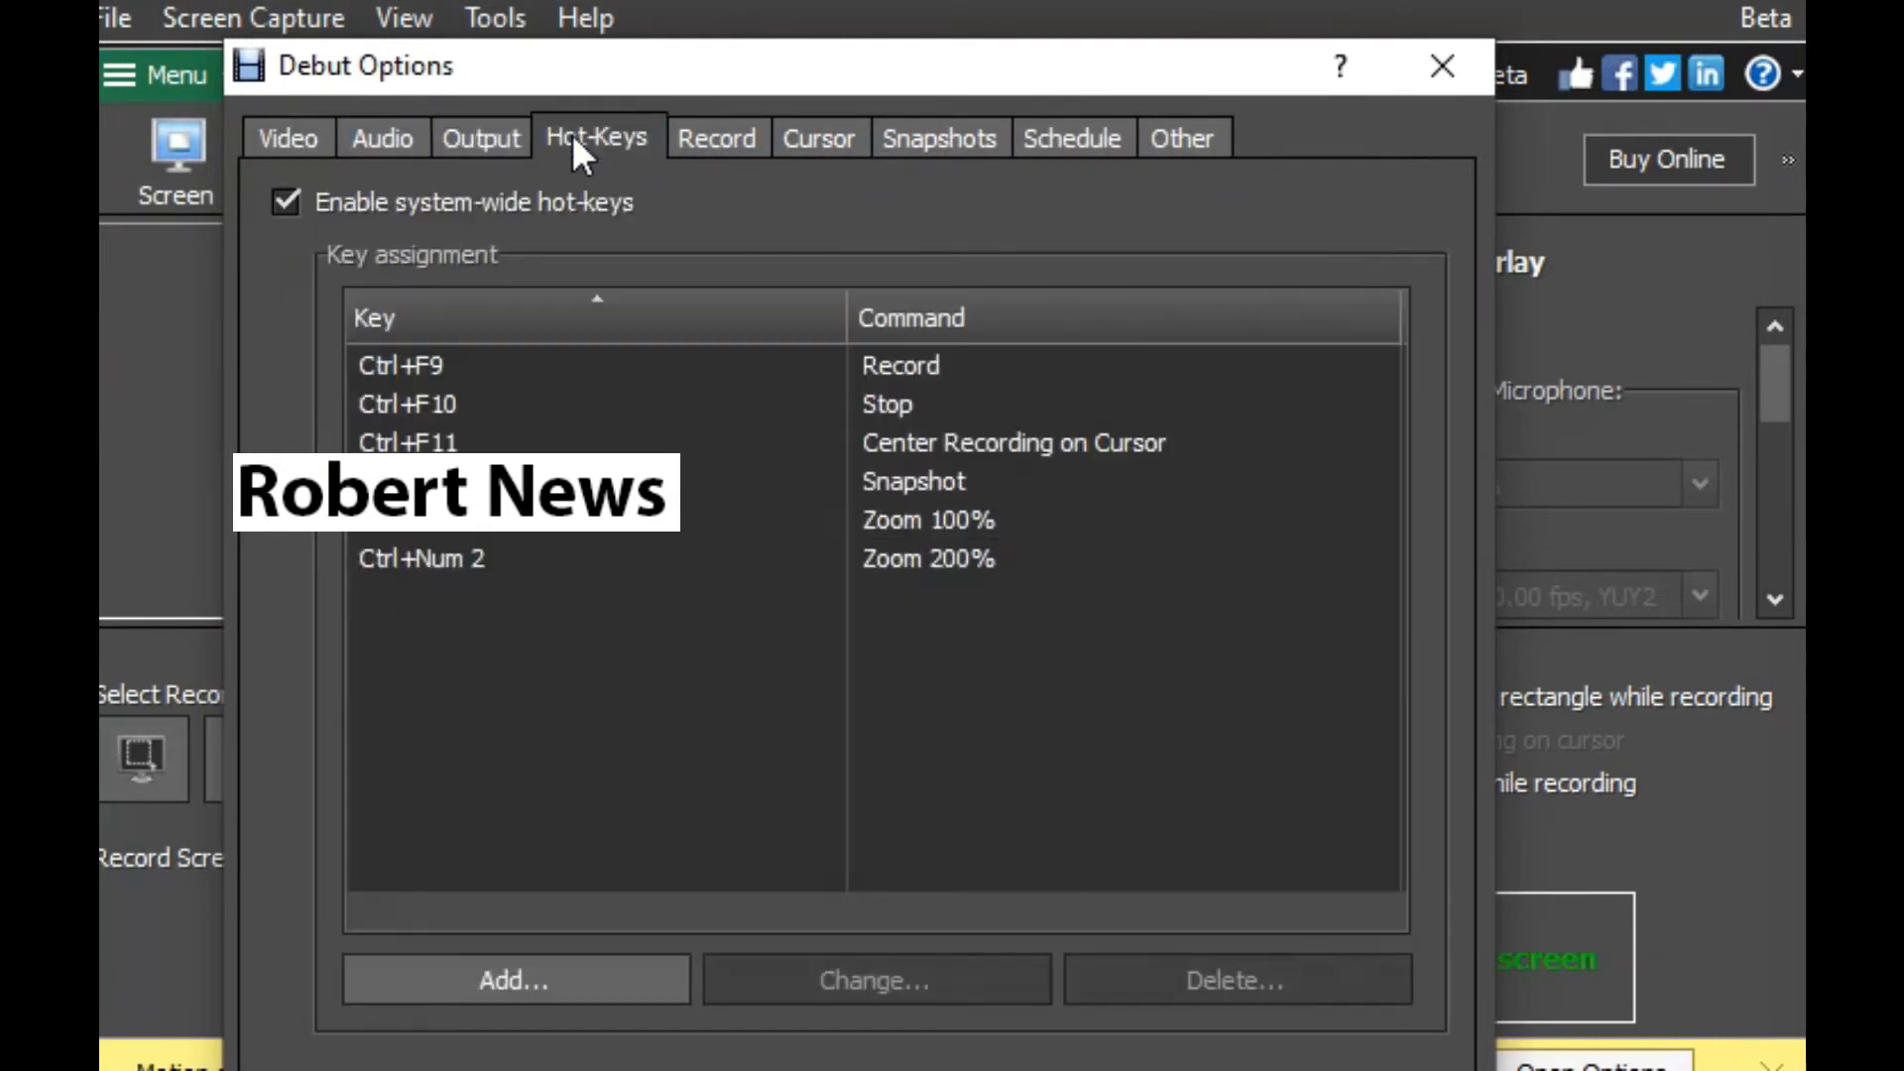
pyautogui.click(934, 137)
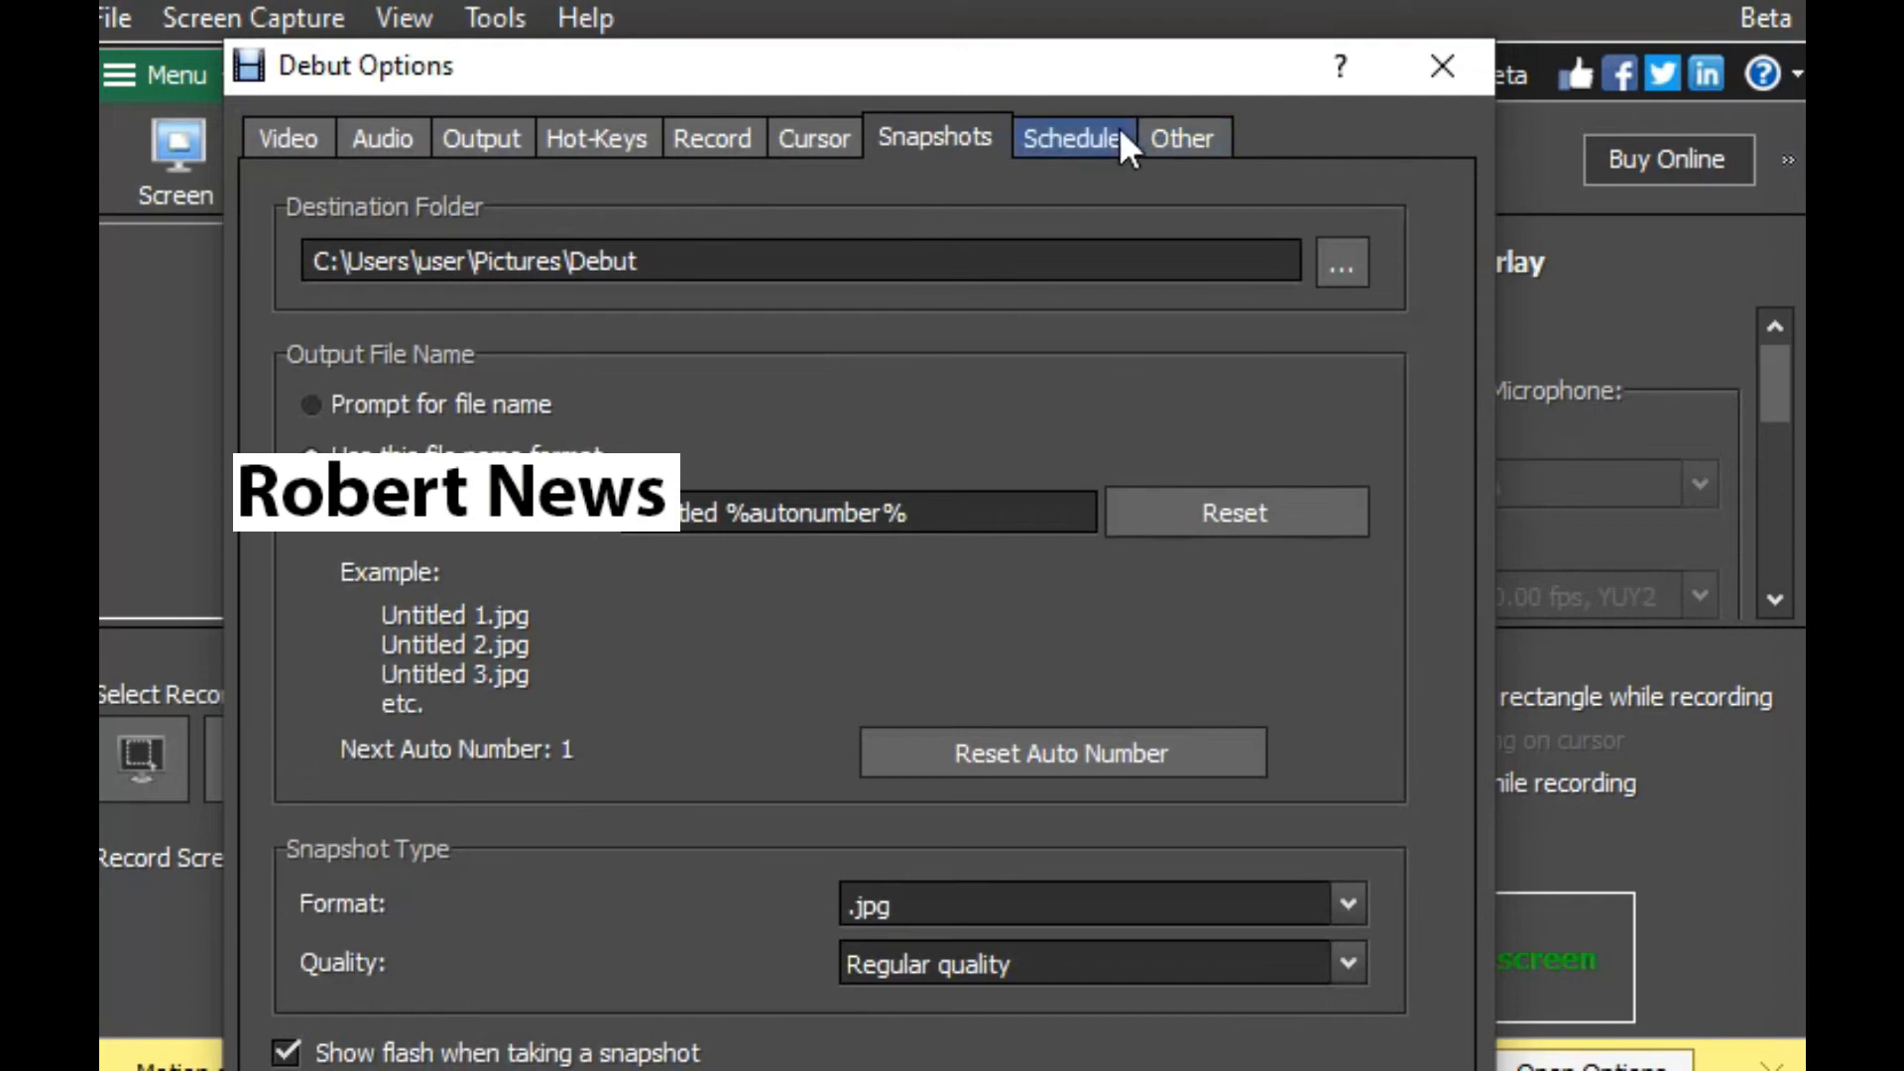
pyautogui.click(1442, 65)
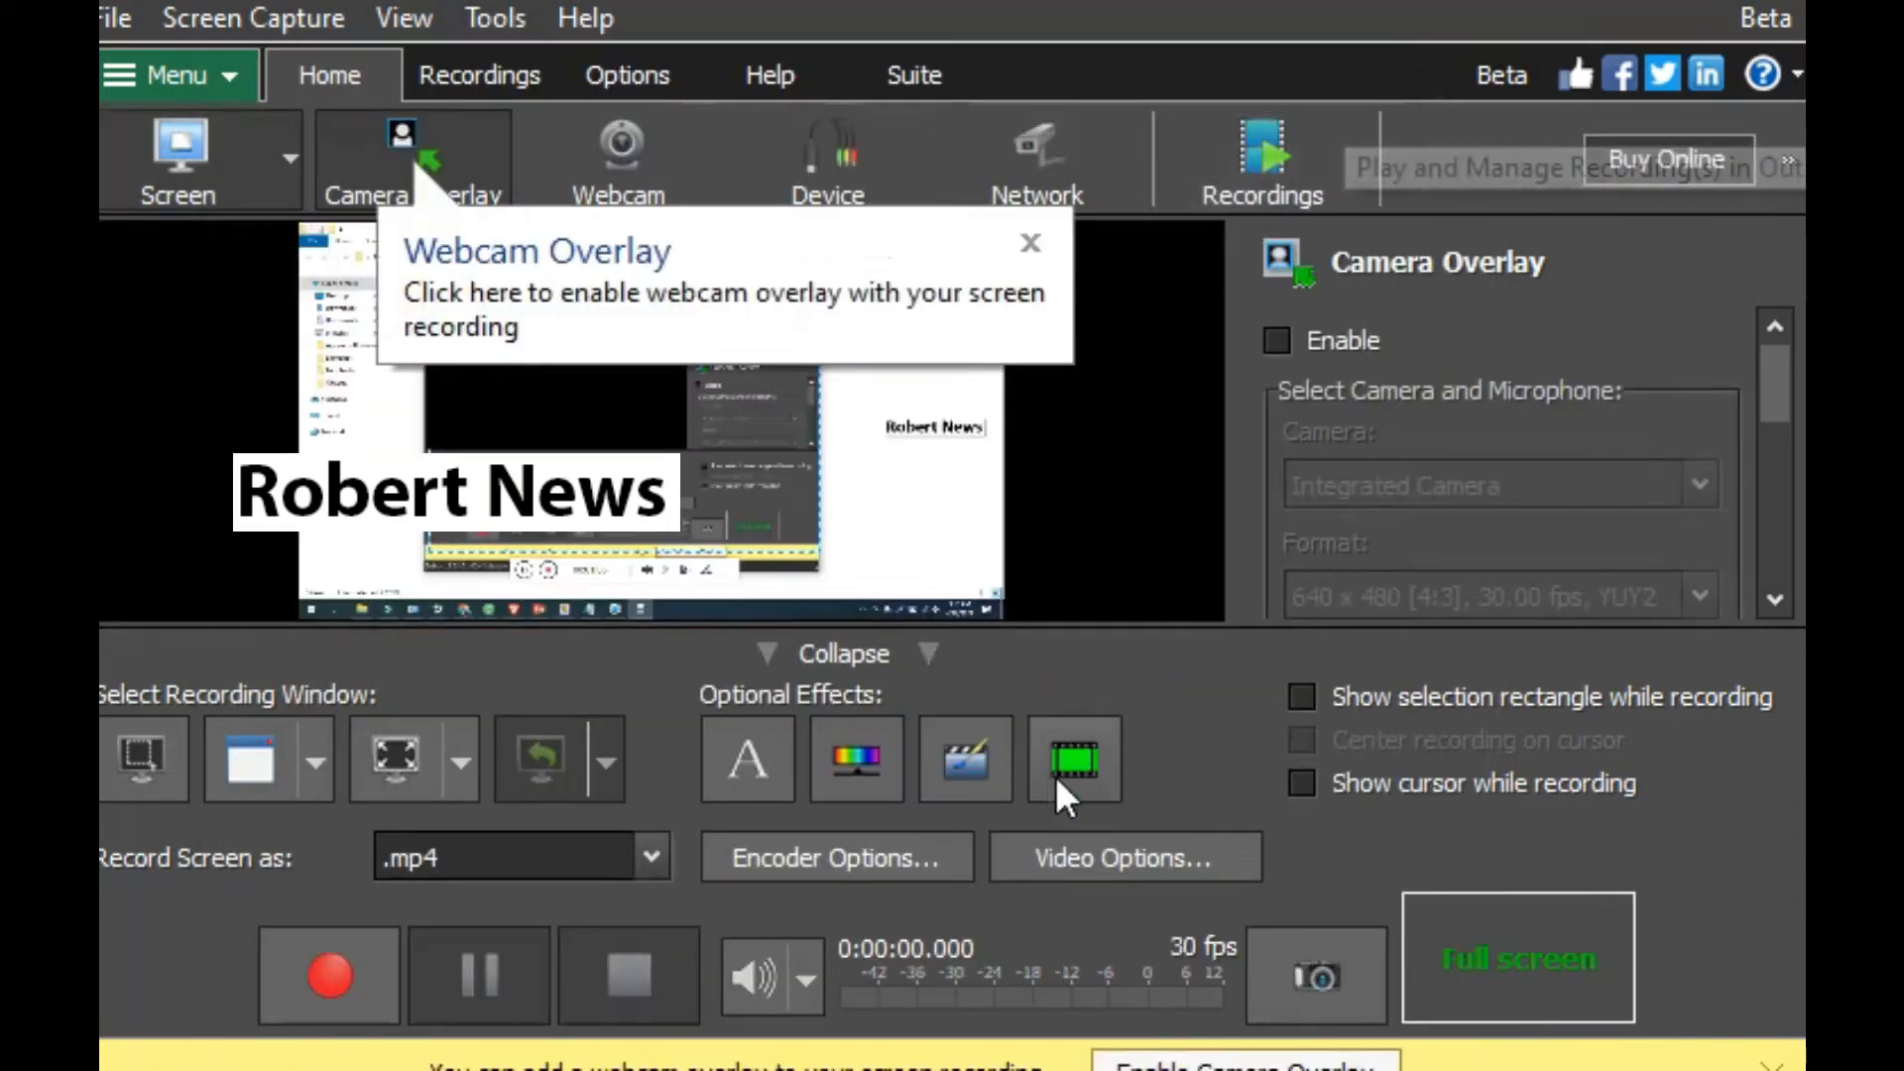
pyautogui.moveTo(1069, 218)
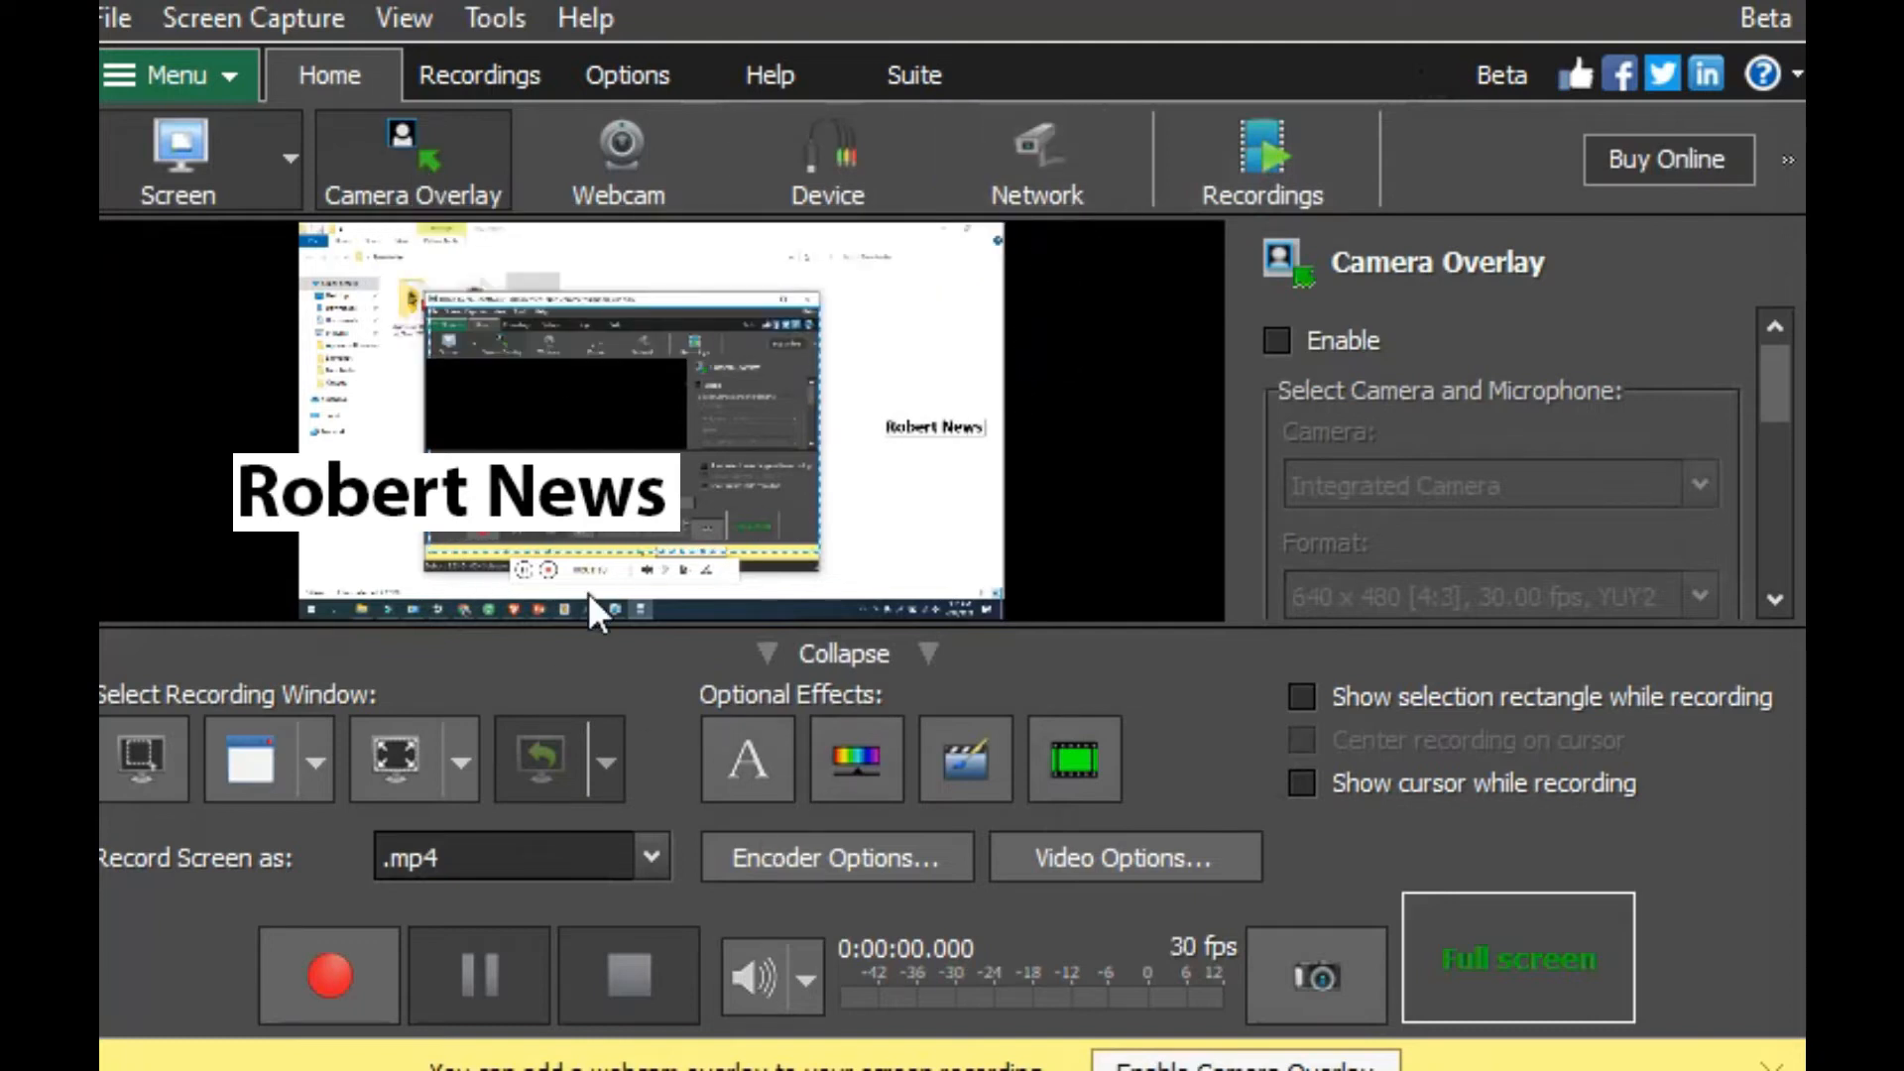
pyautogui.moveTo(715, 589)
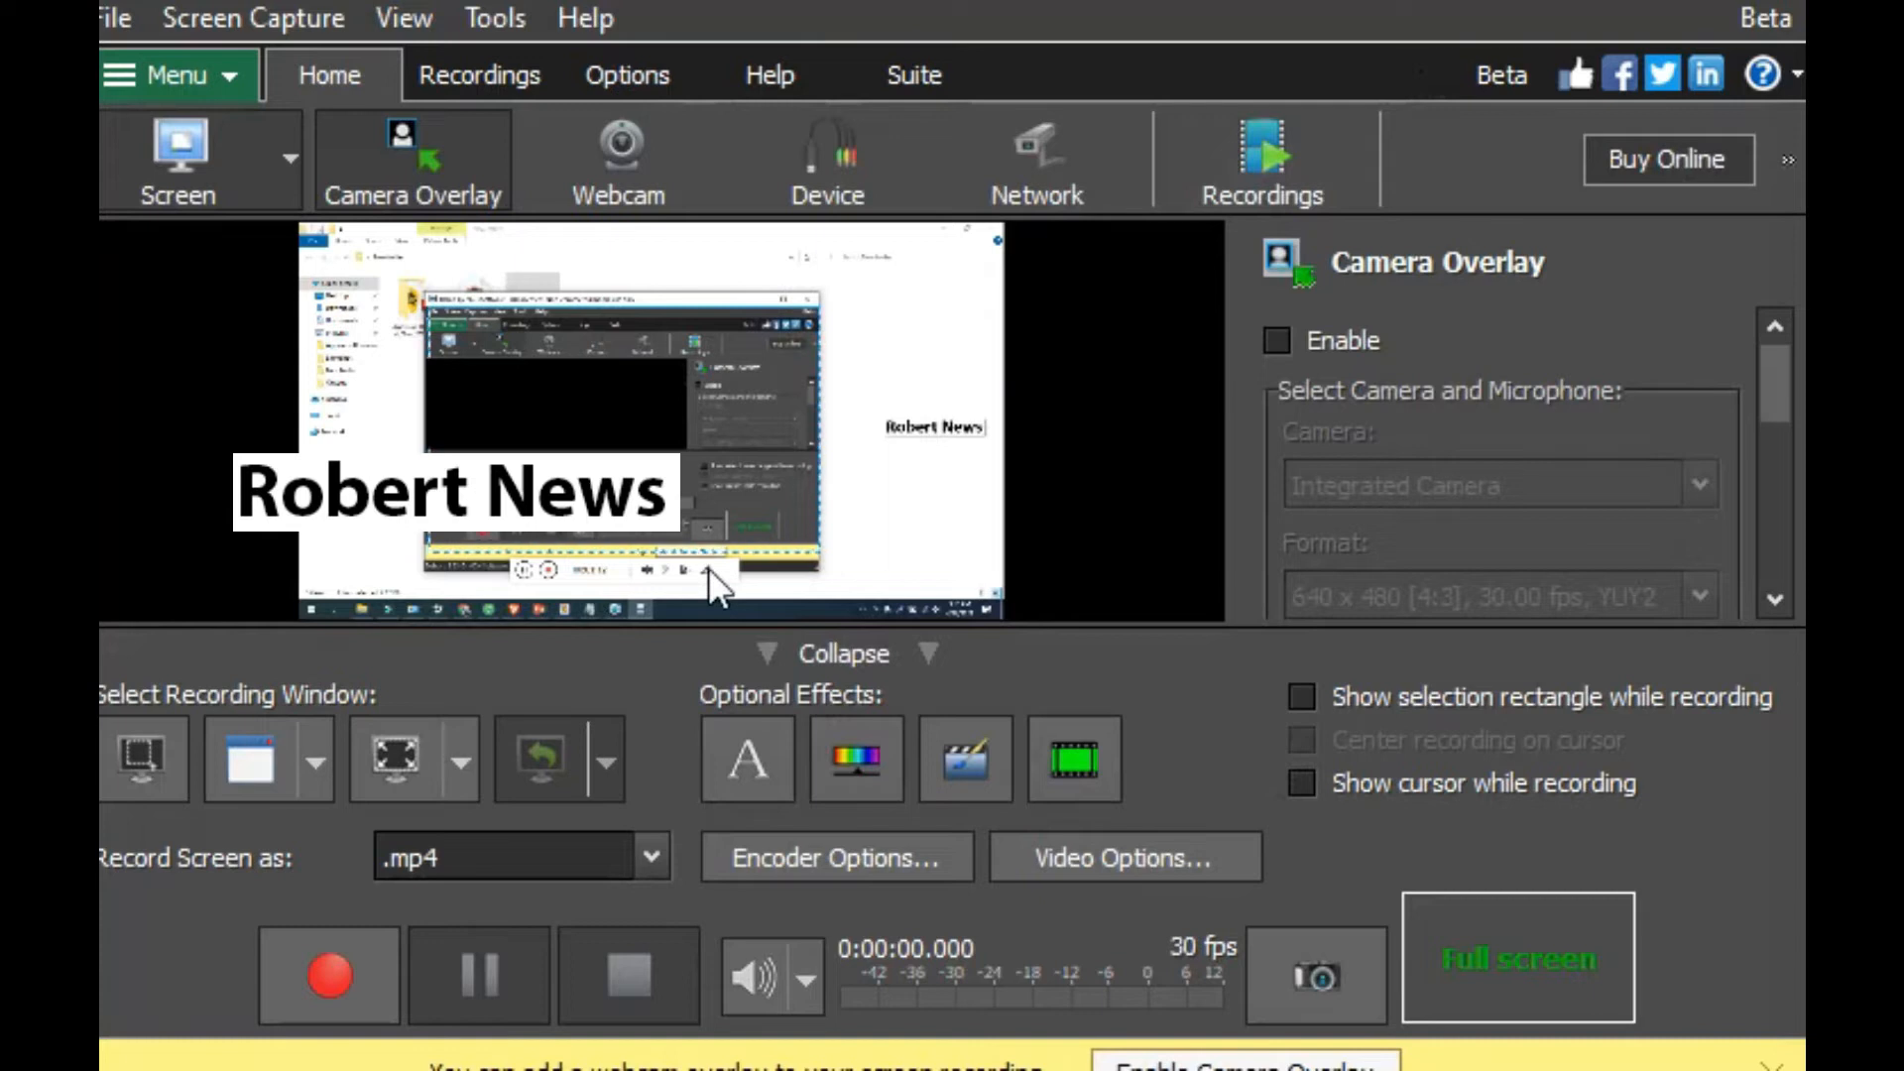
pyautogui.moveTo(813, 1008)
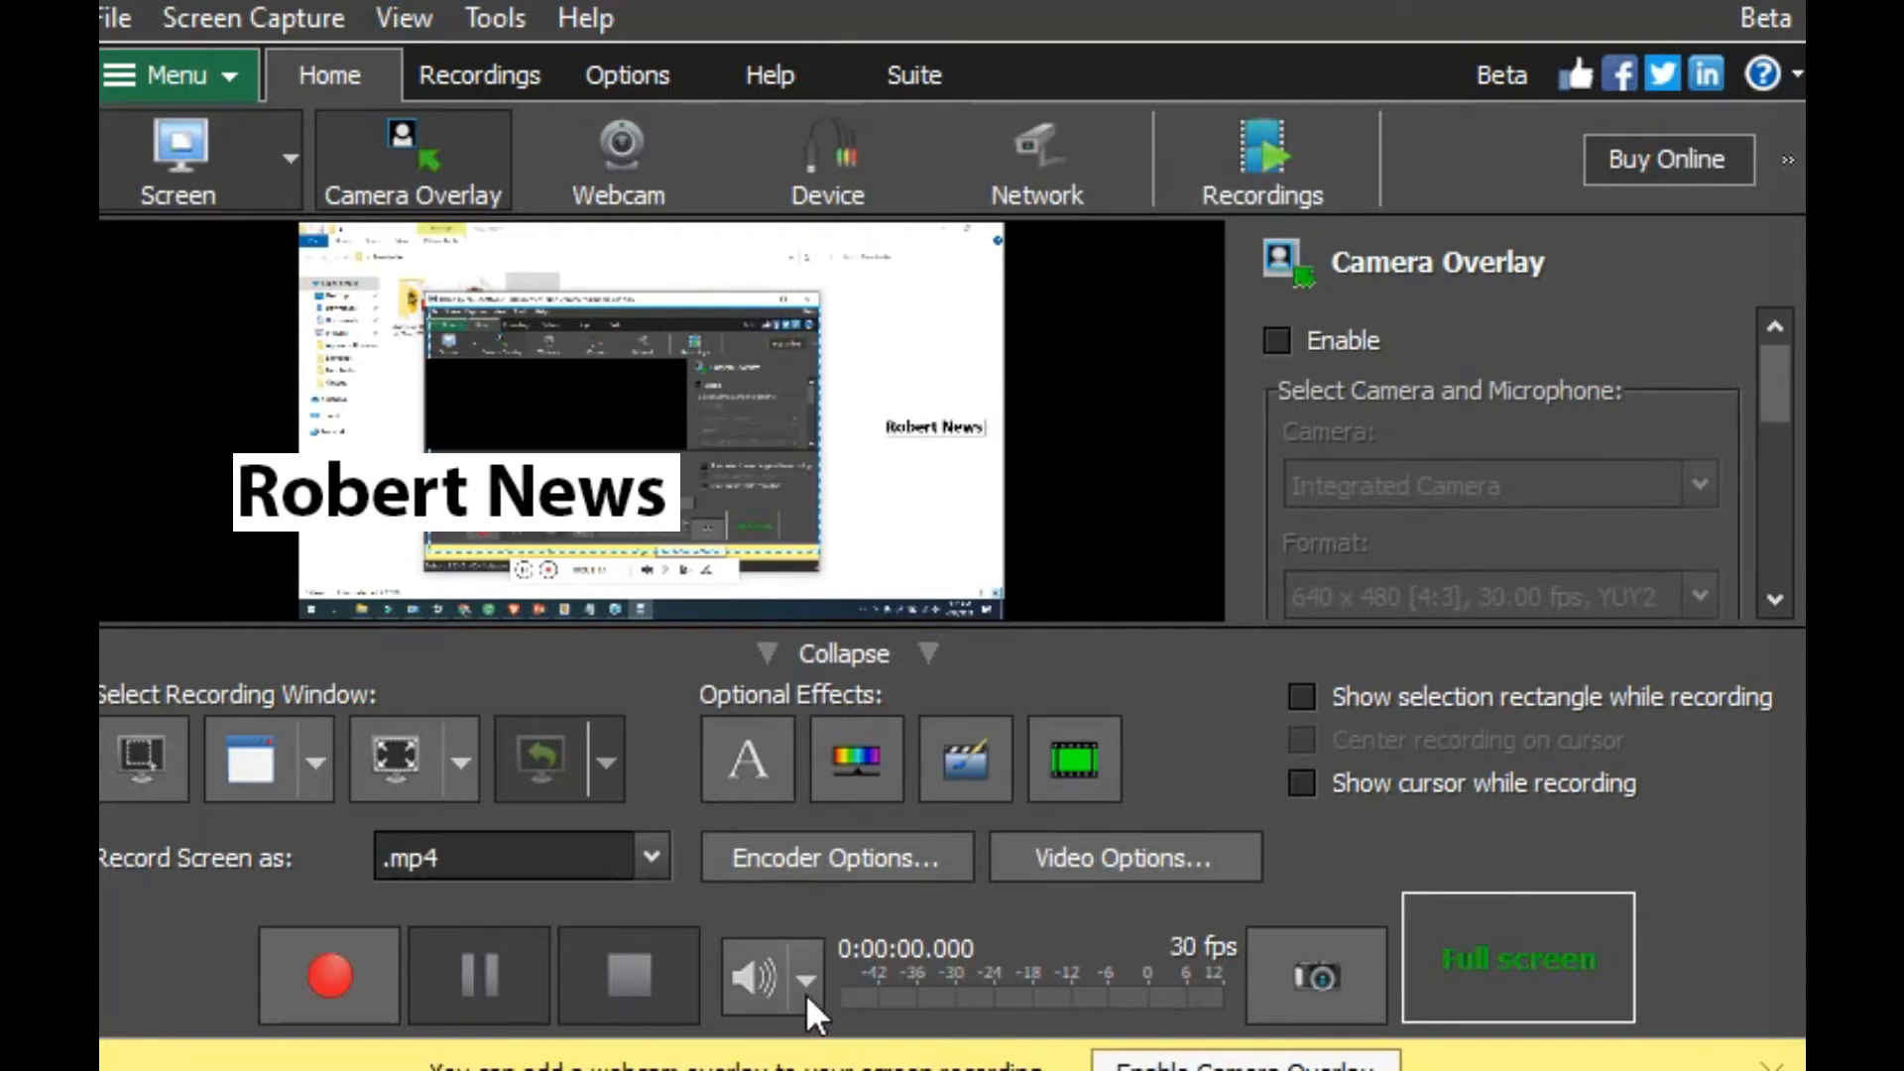
# Step: View the sound capture choices and the selected-window versus active-window following options
pyautogui.click(804, 977)
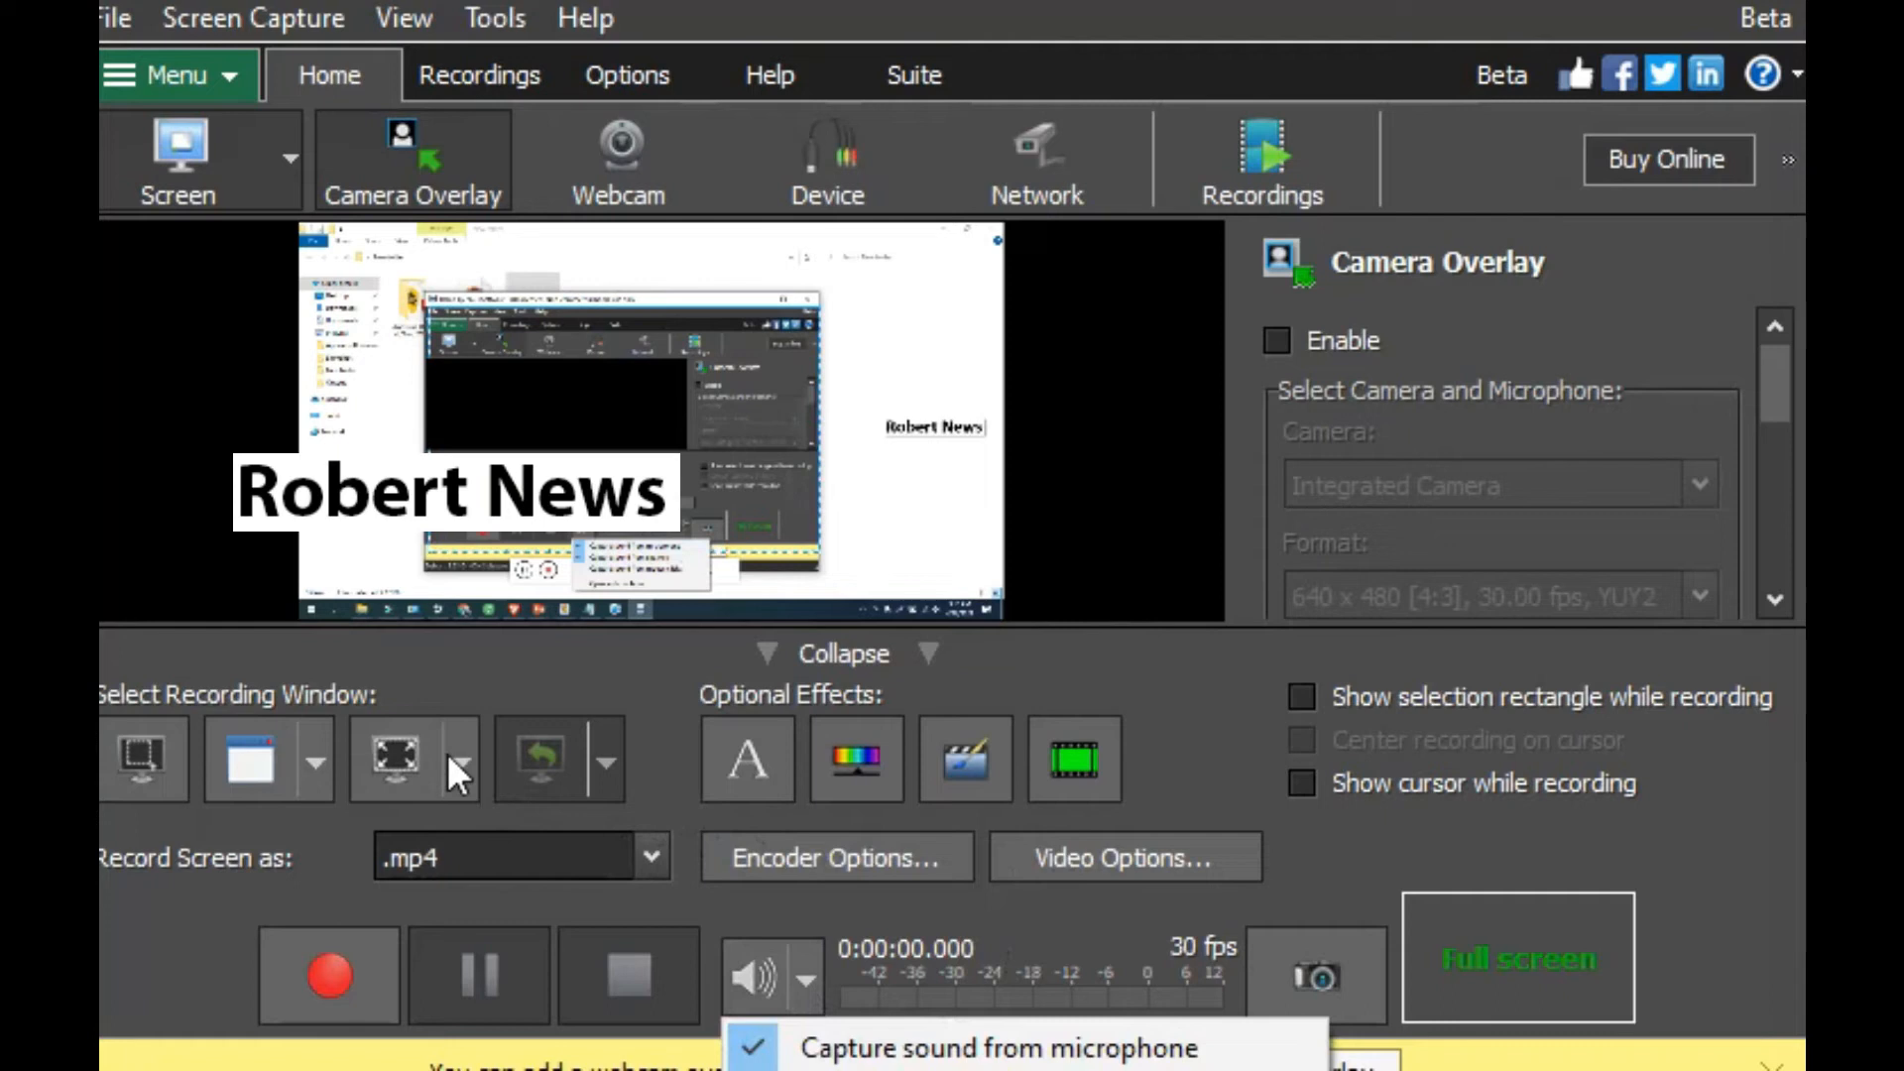
pyautogui.click(316, 758)
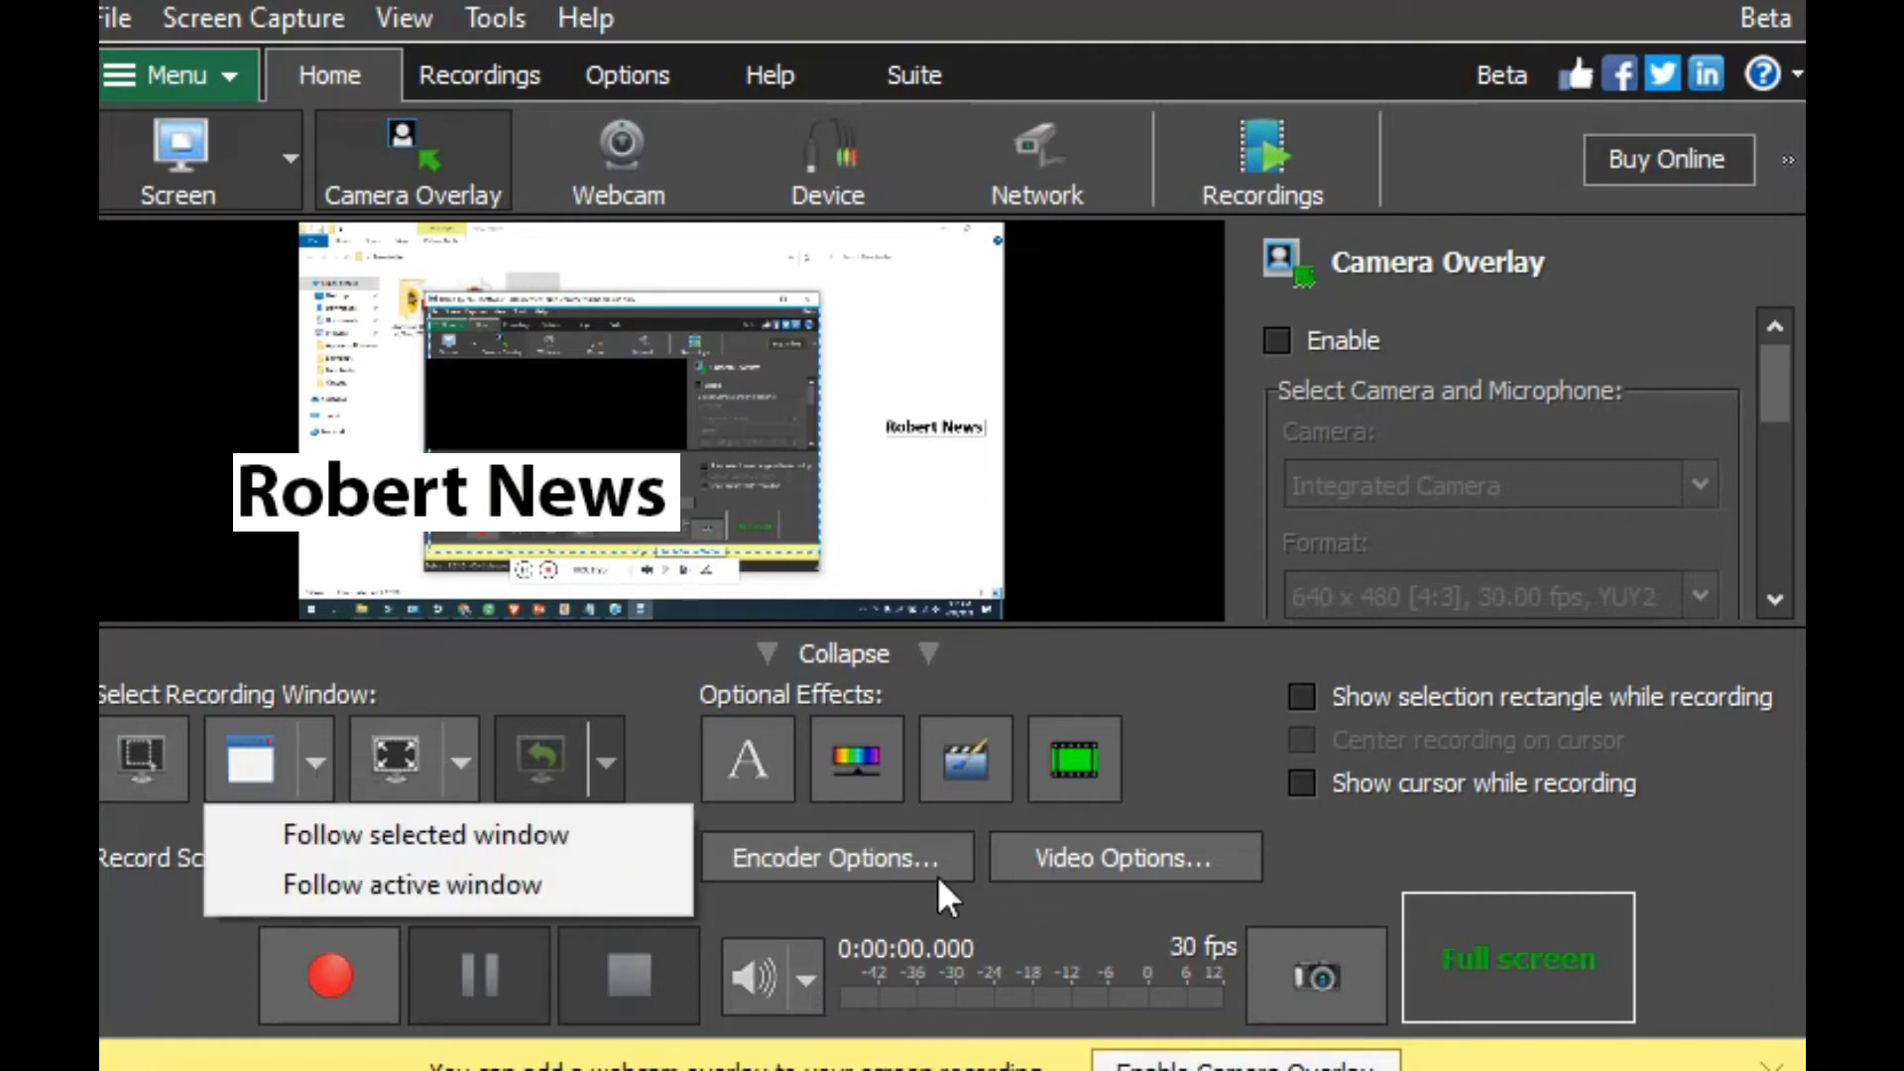
# Step: Record a test screen capture in Fast Capture mode and pause it after about four seconds
pyautogui.click(326, 975)
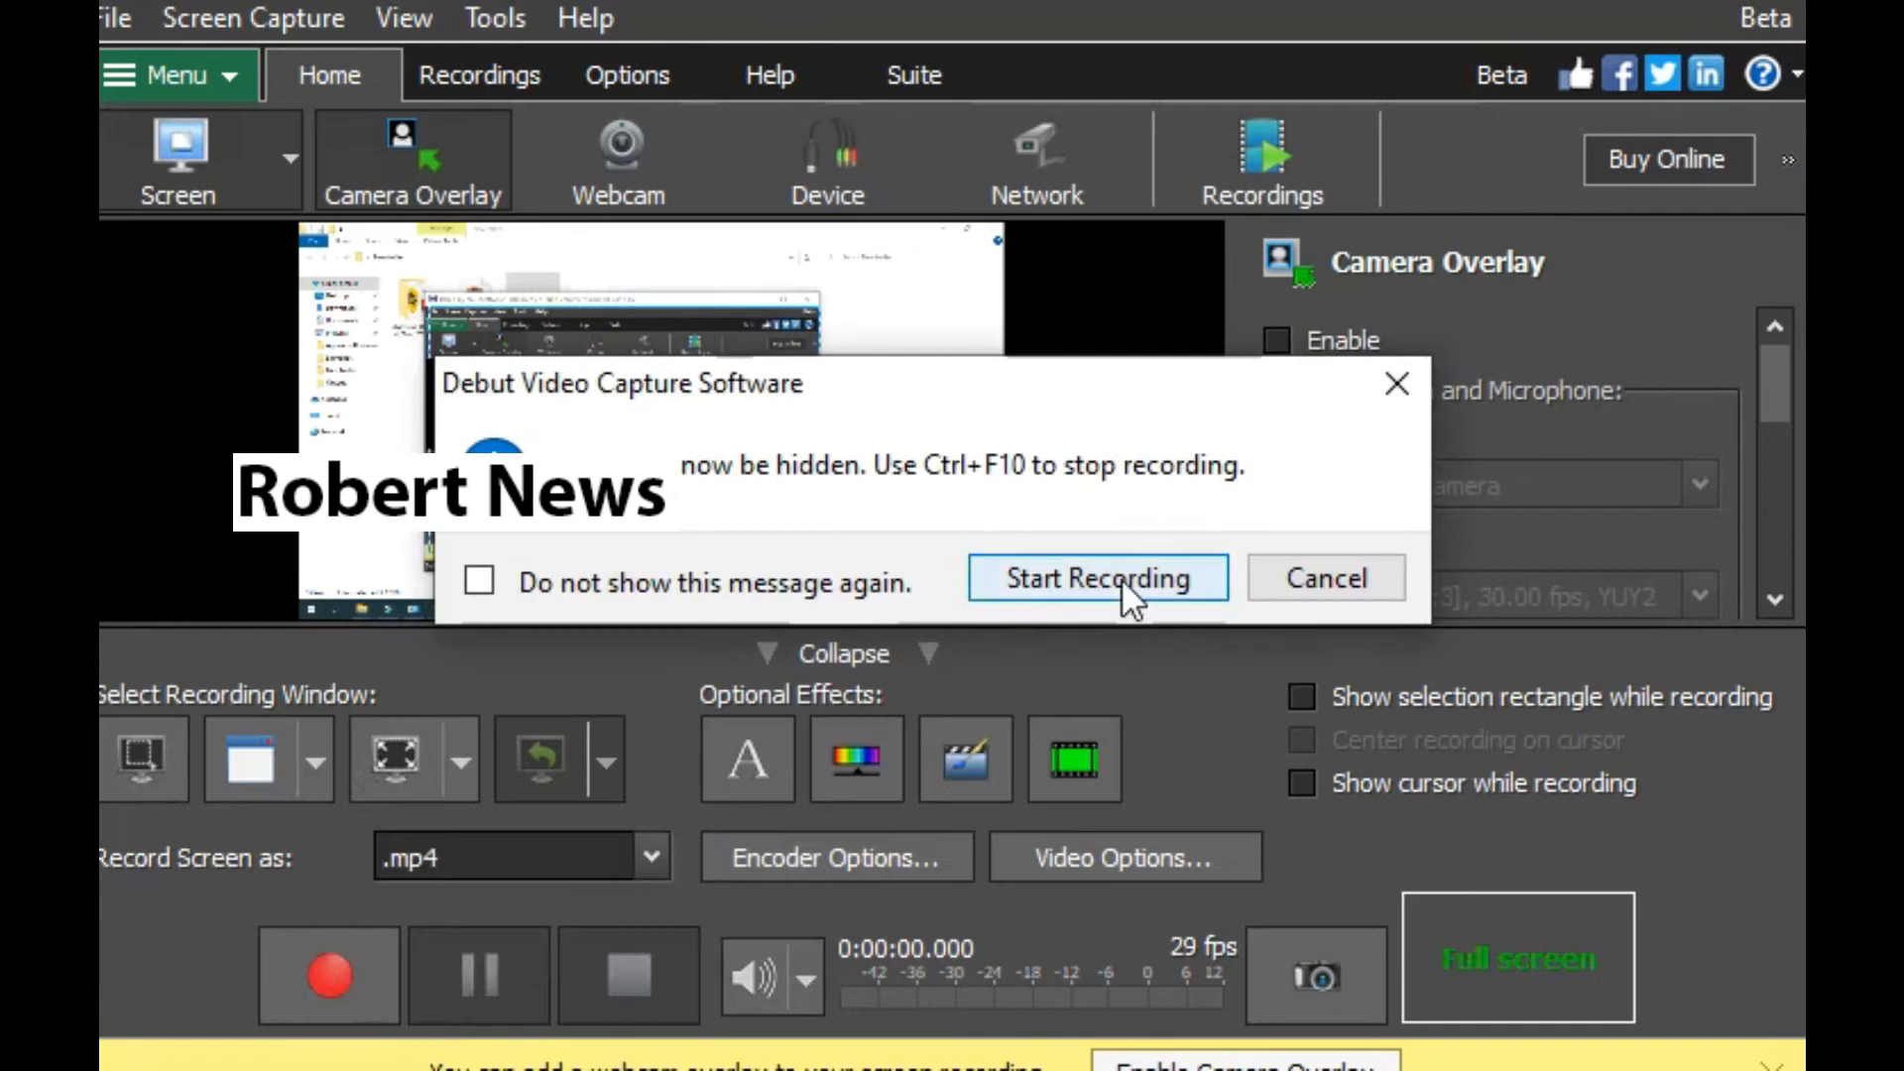
pyautogui.click(1094, 578)
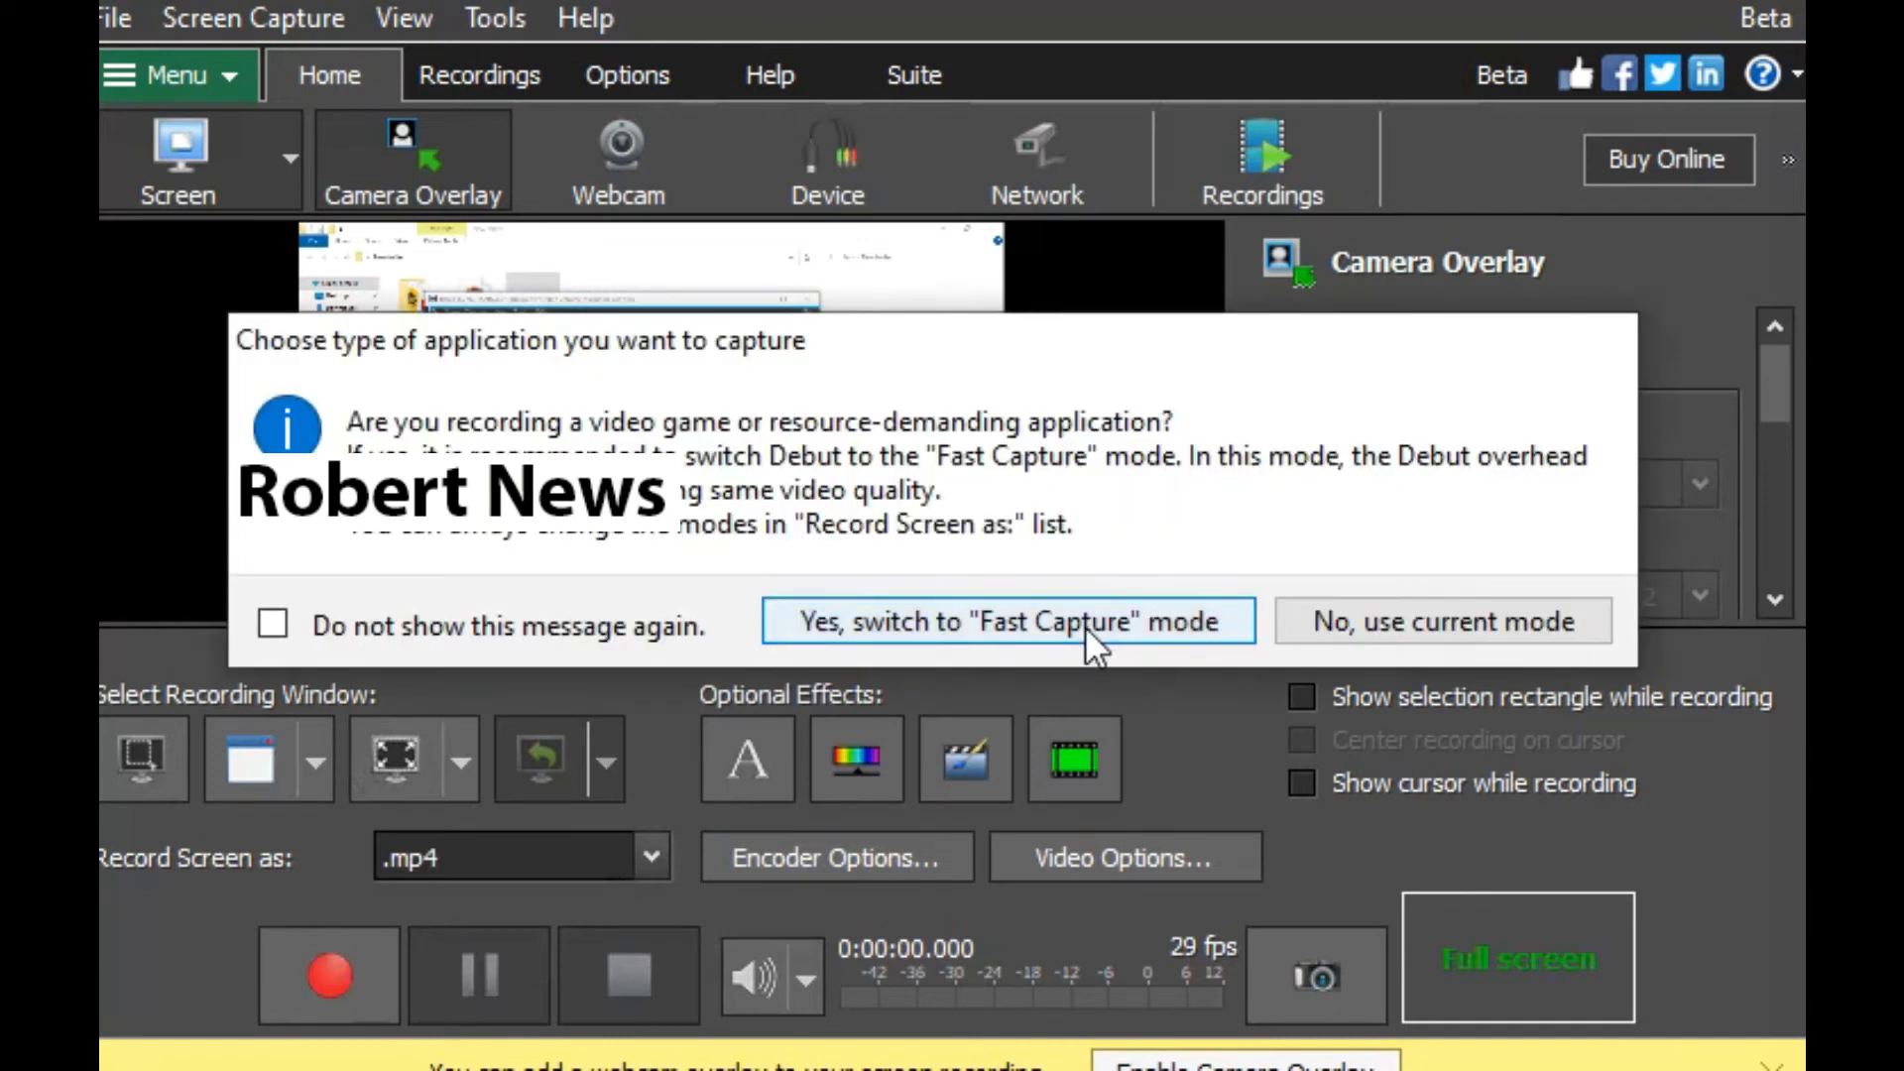
pyautogui.click(1012, 620)
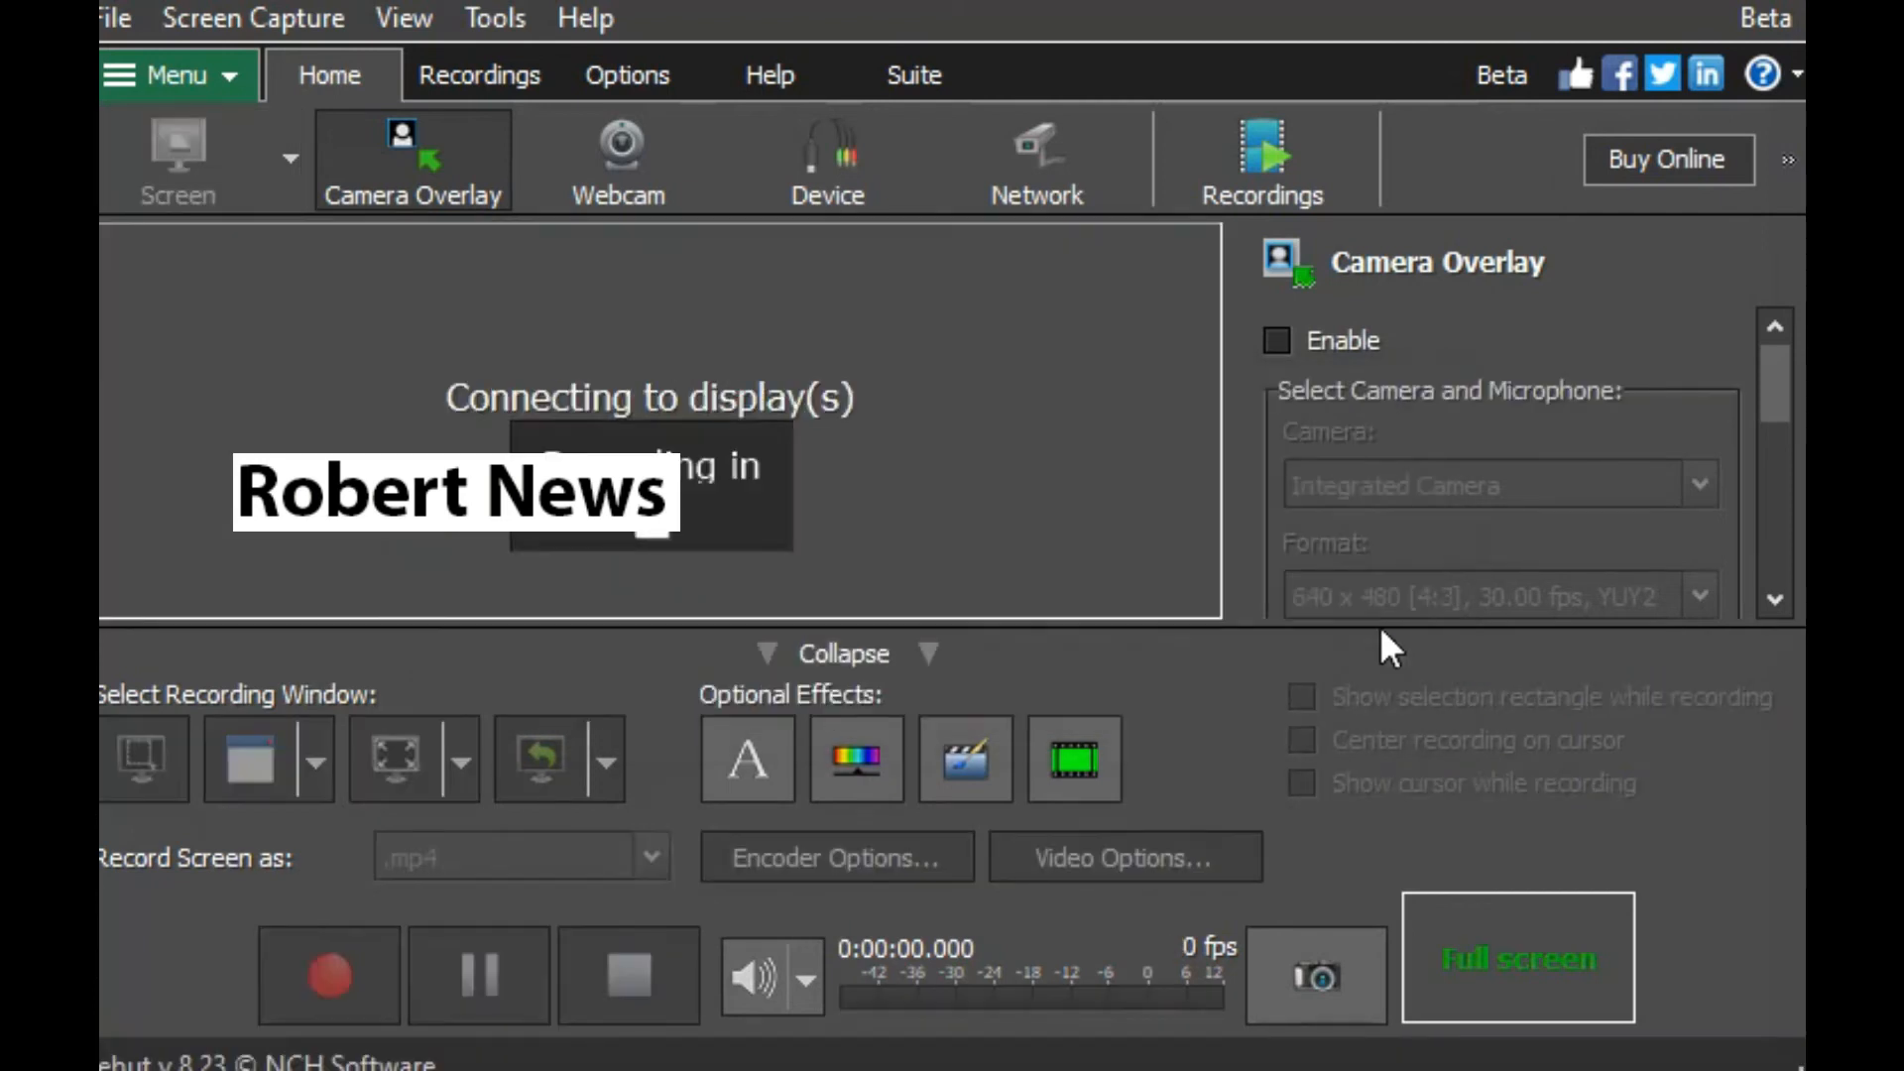
pyautogui.click(328, 975)
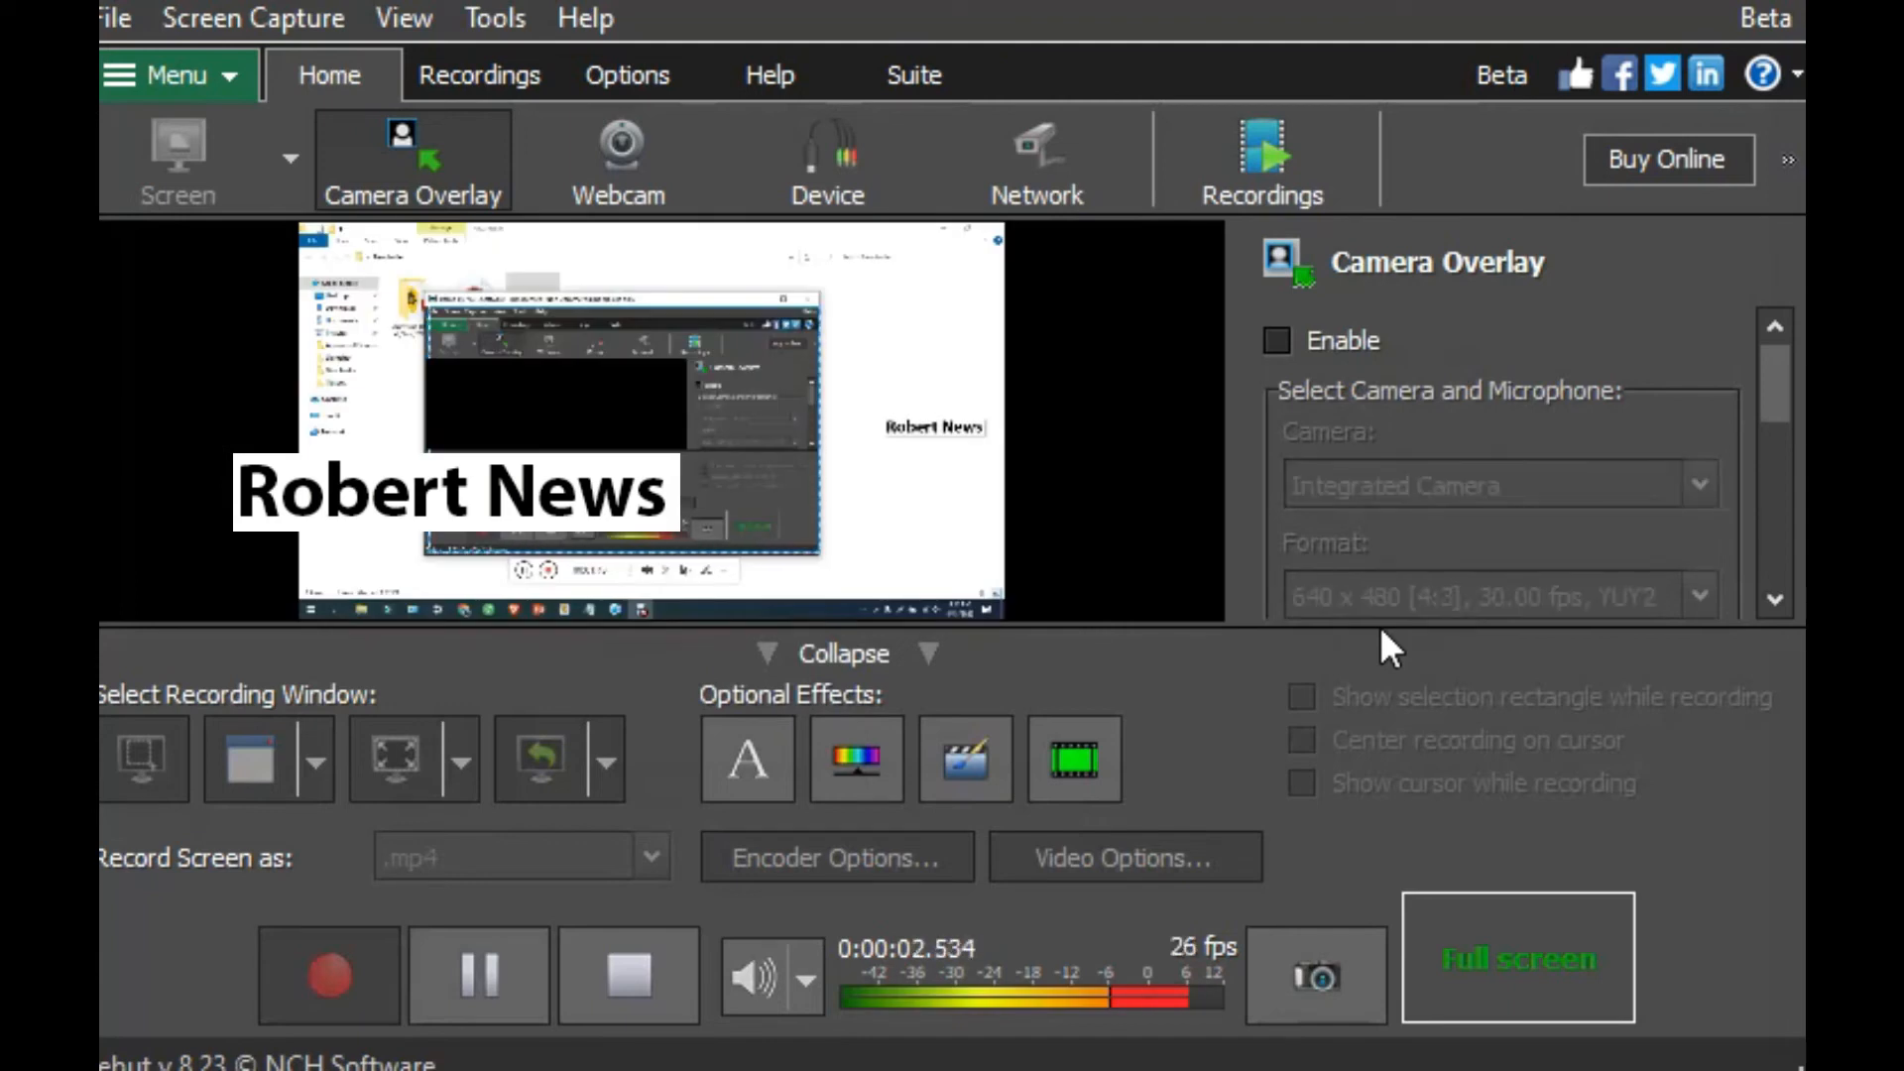
pyautogui.click(478, 976)
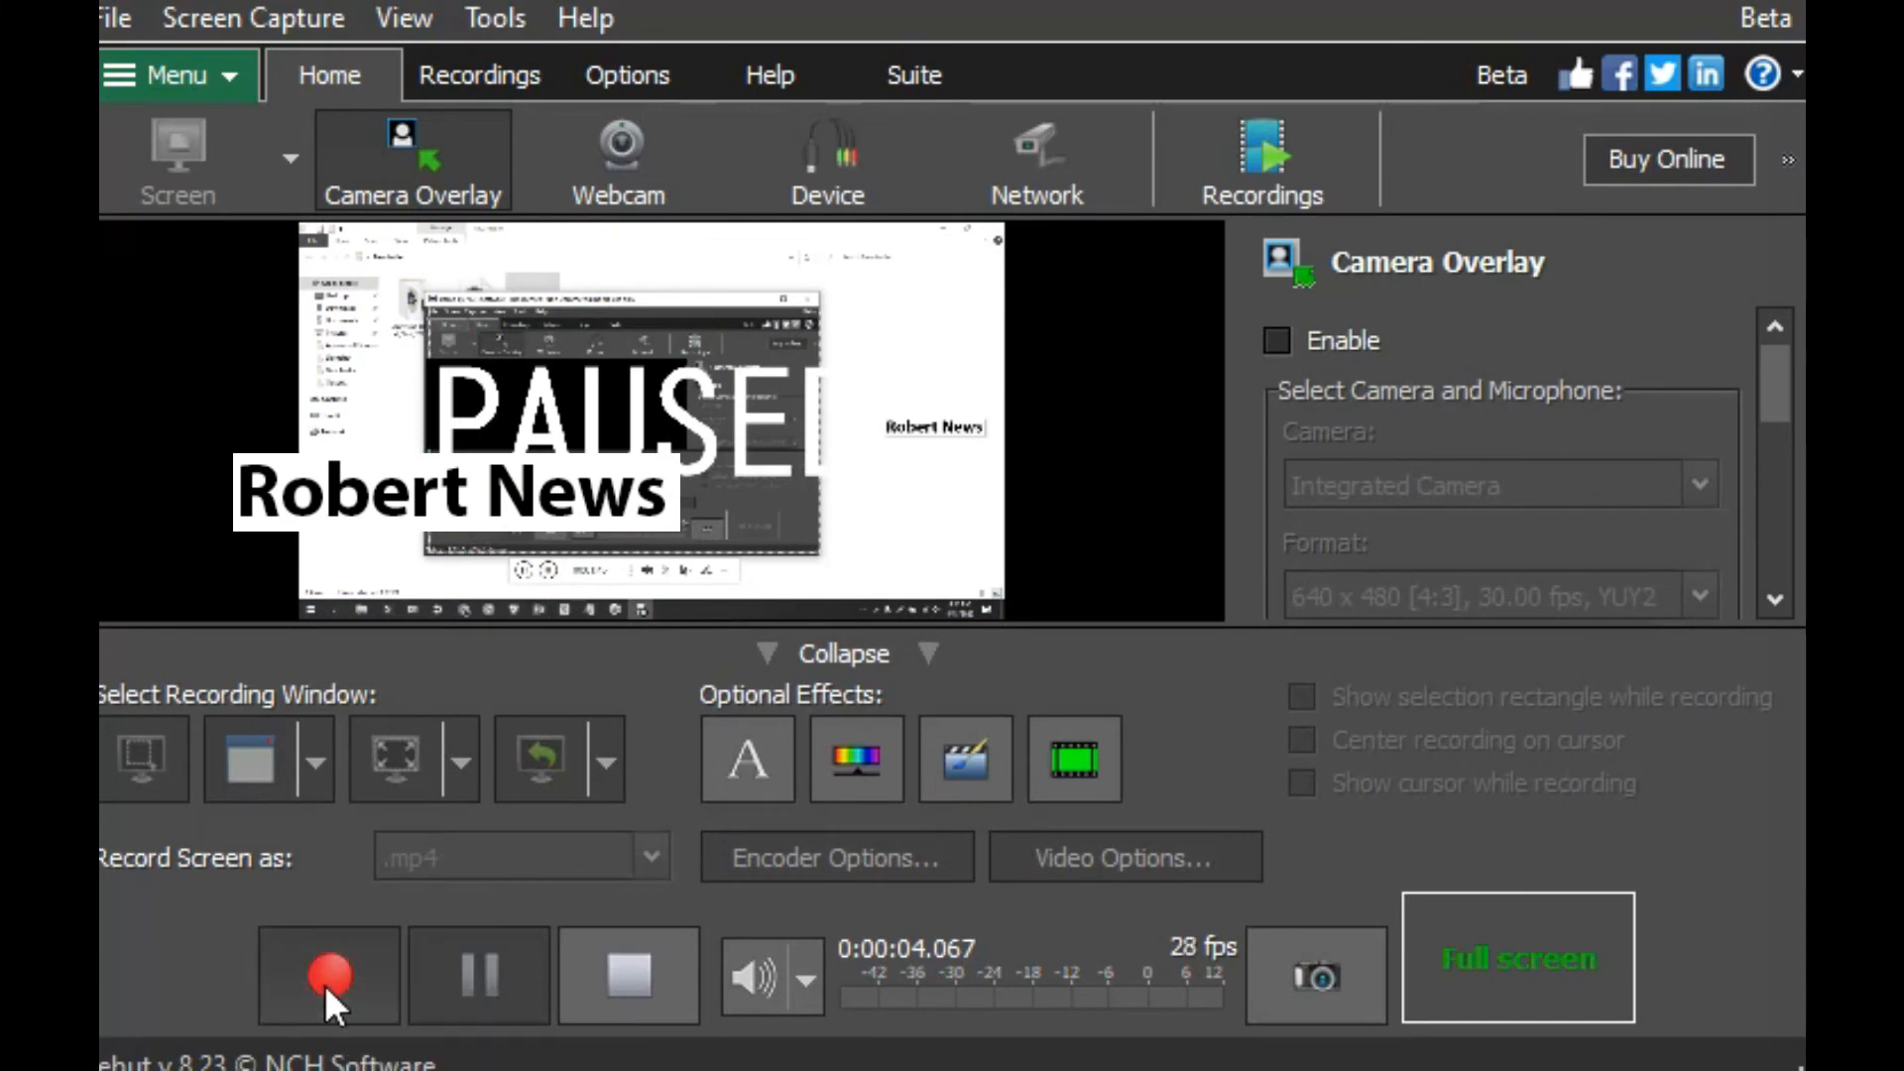
pyautogui.click(627, 74)
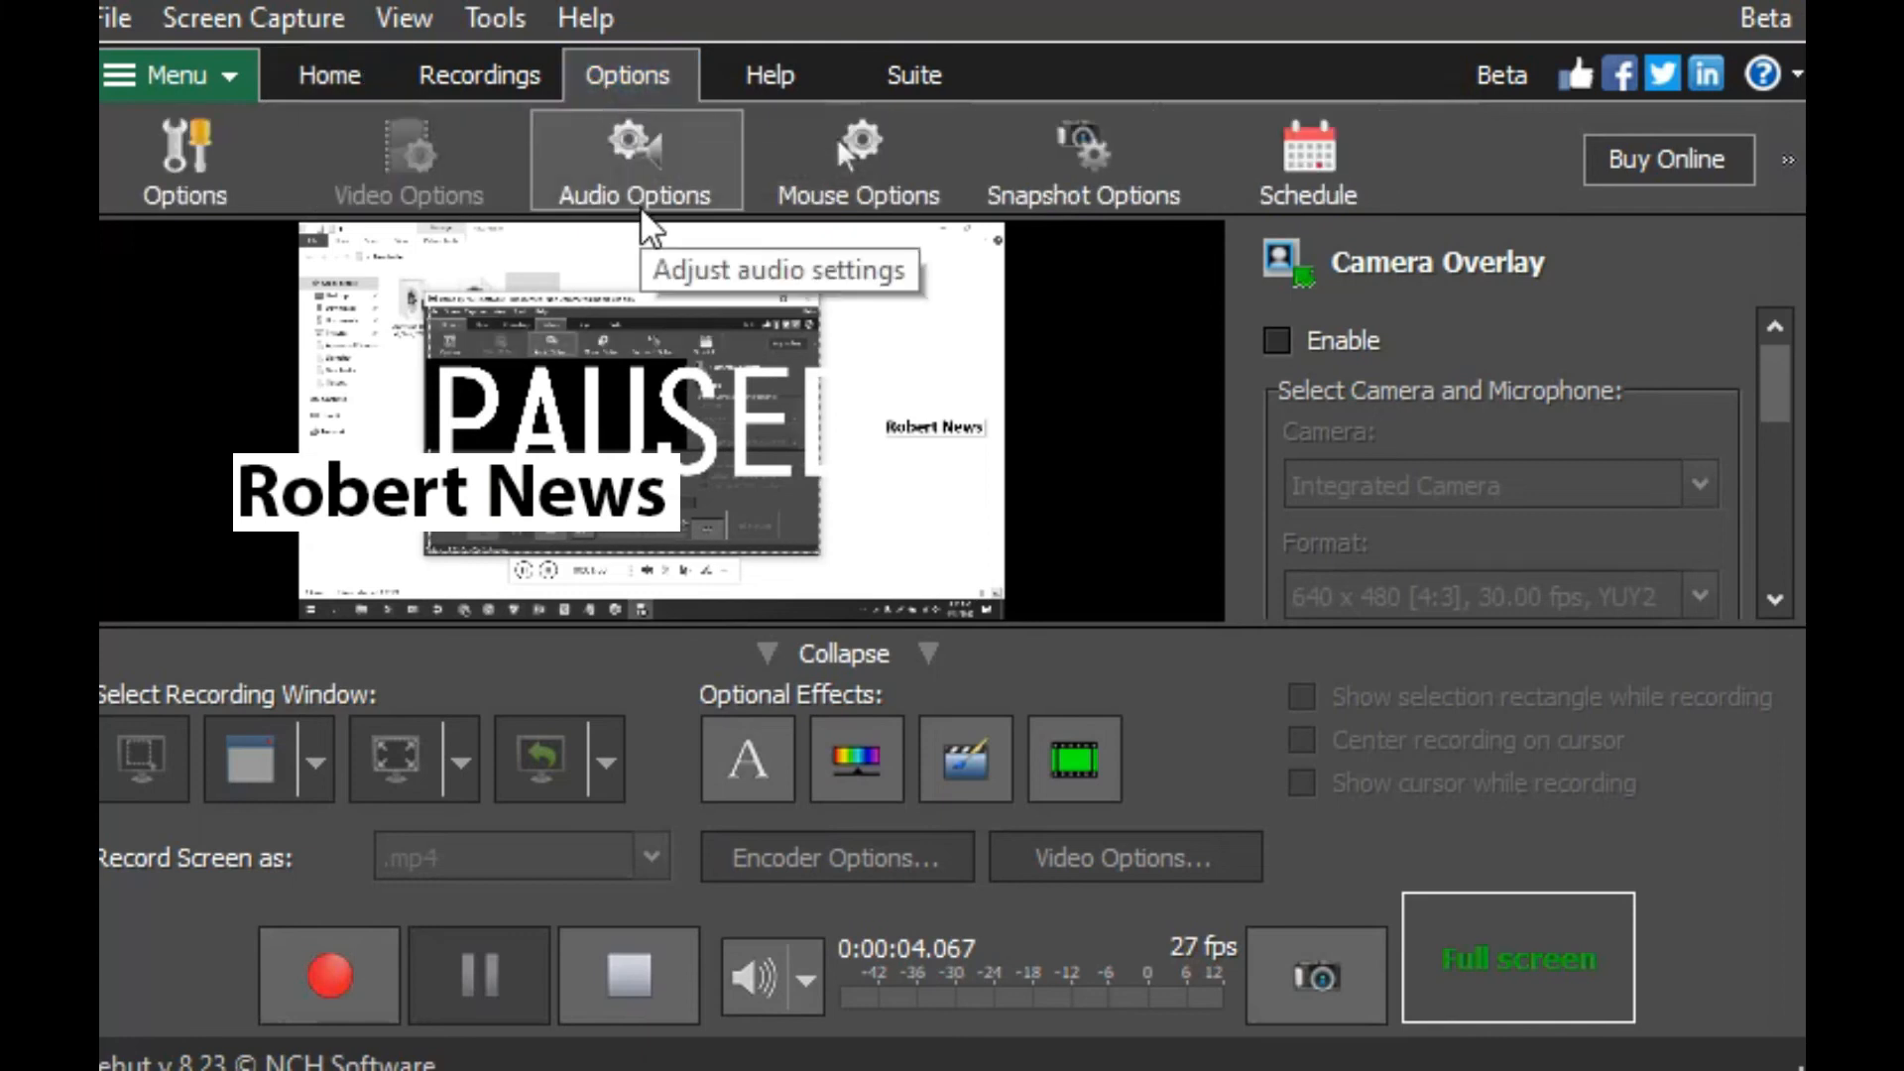
# Step: Stop the paused recording to change audio settings, then view and close About Debut (version 8.23)
pyautogui.click(633, 158)
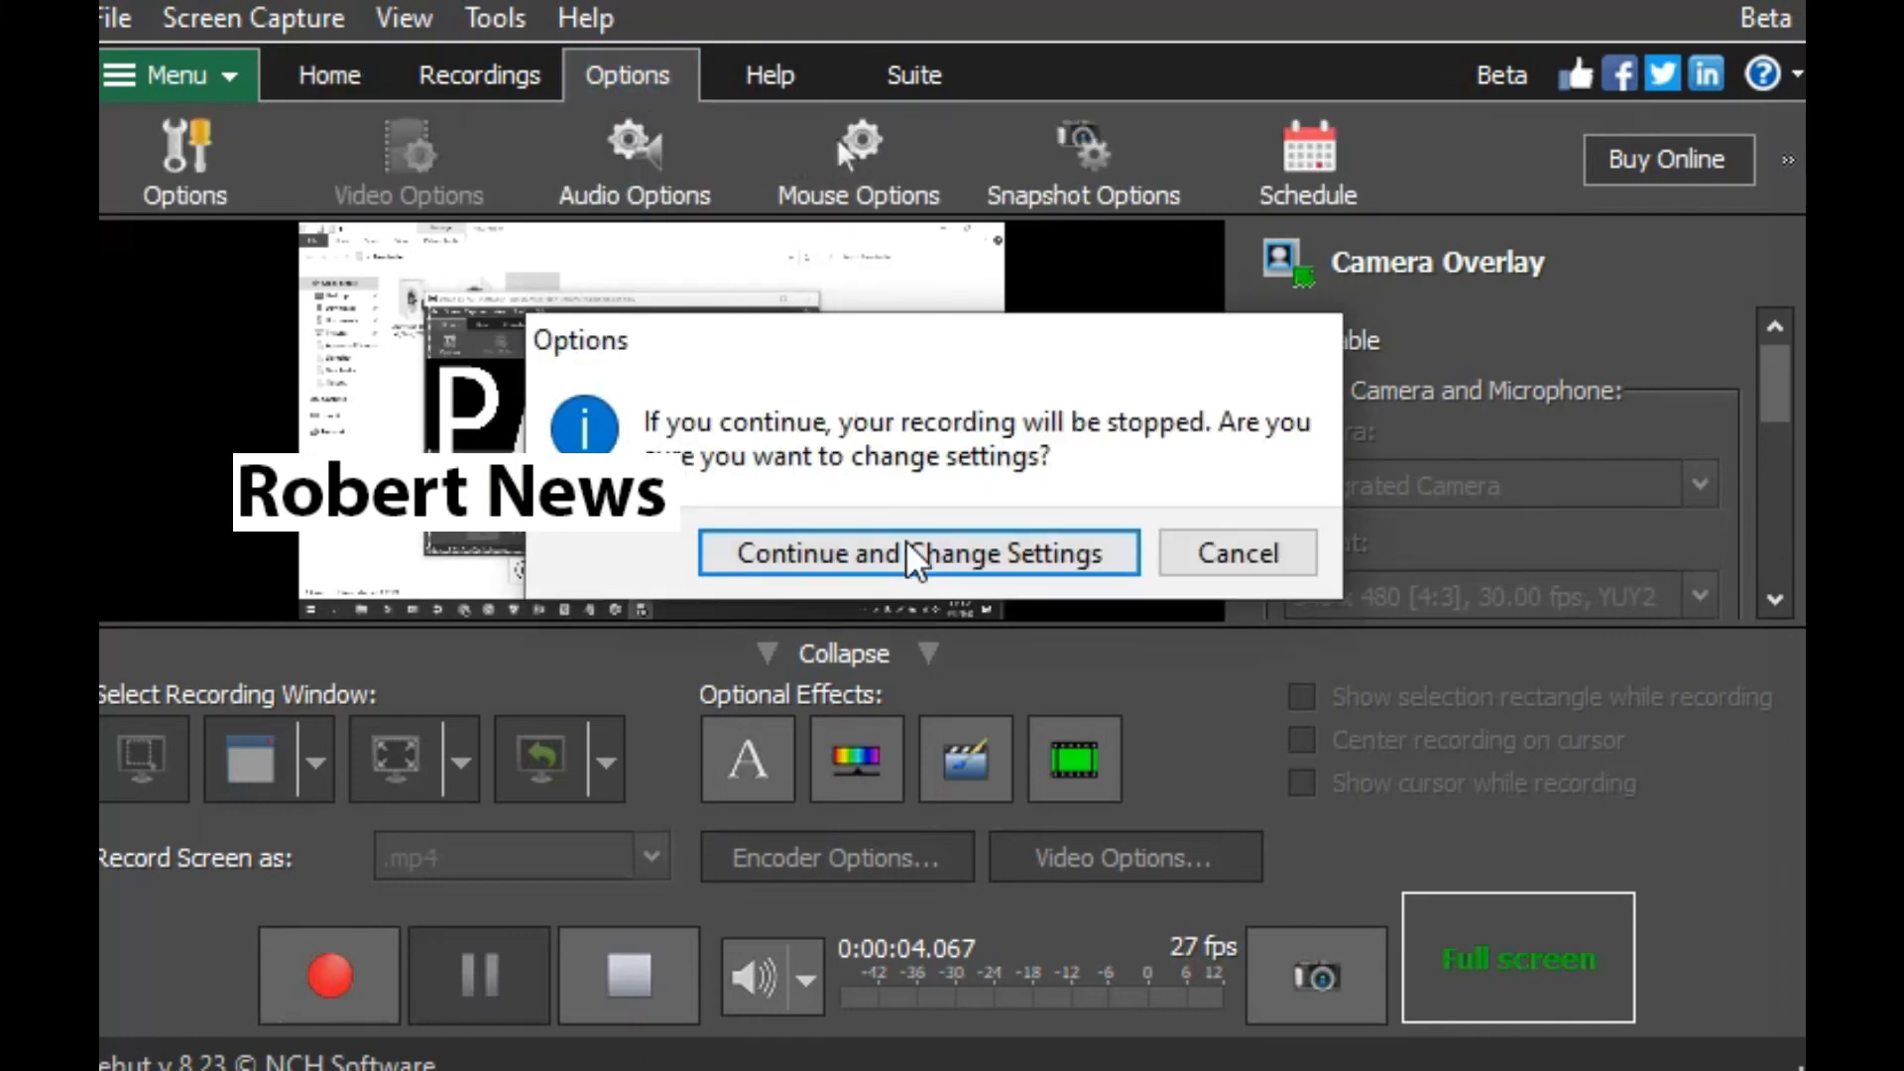
pyautogui.click(916, 552)
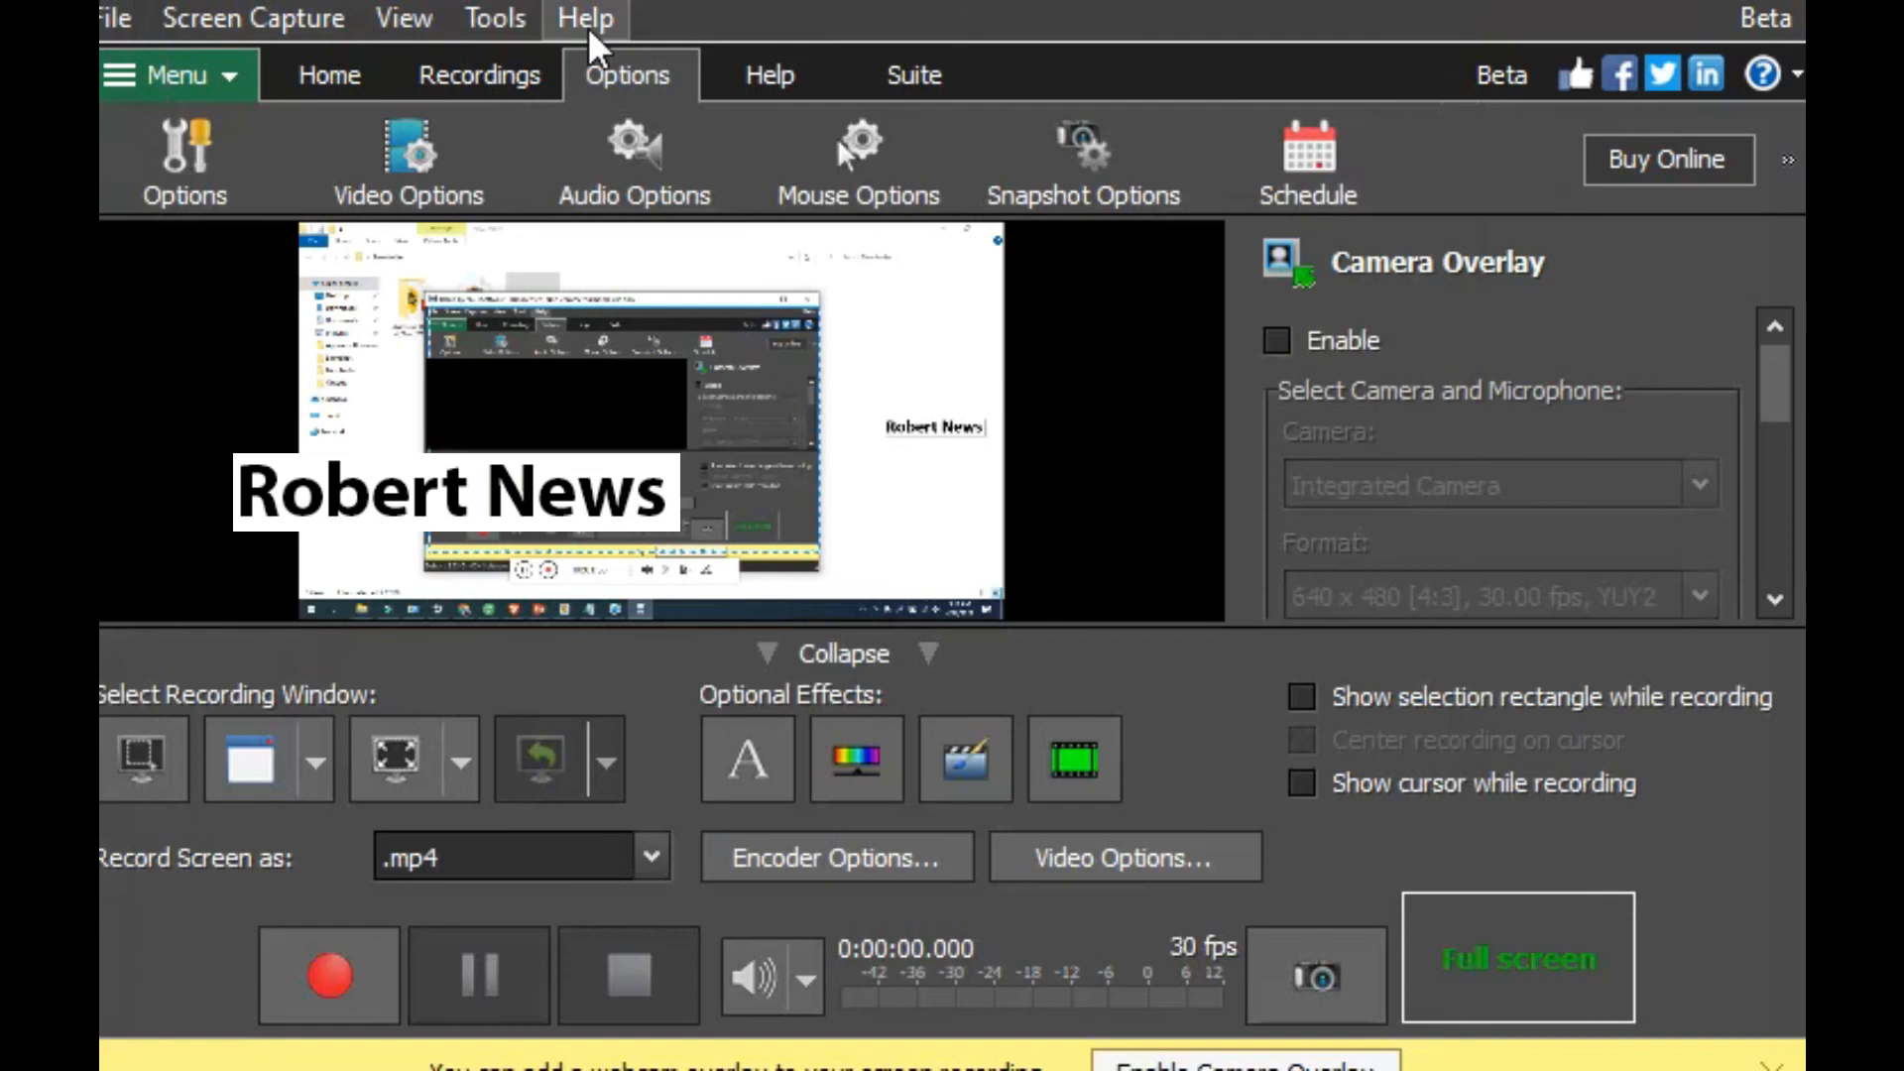
pyautogui.click(584, 17)
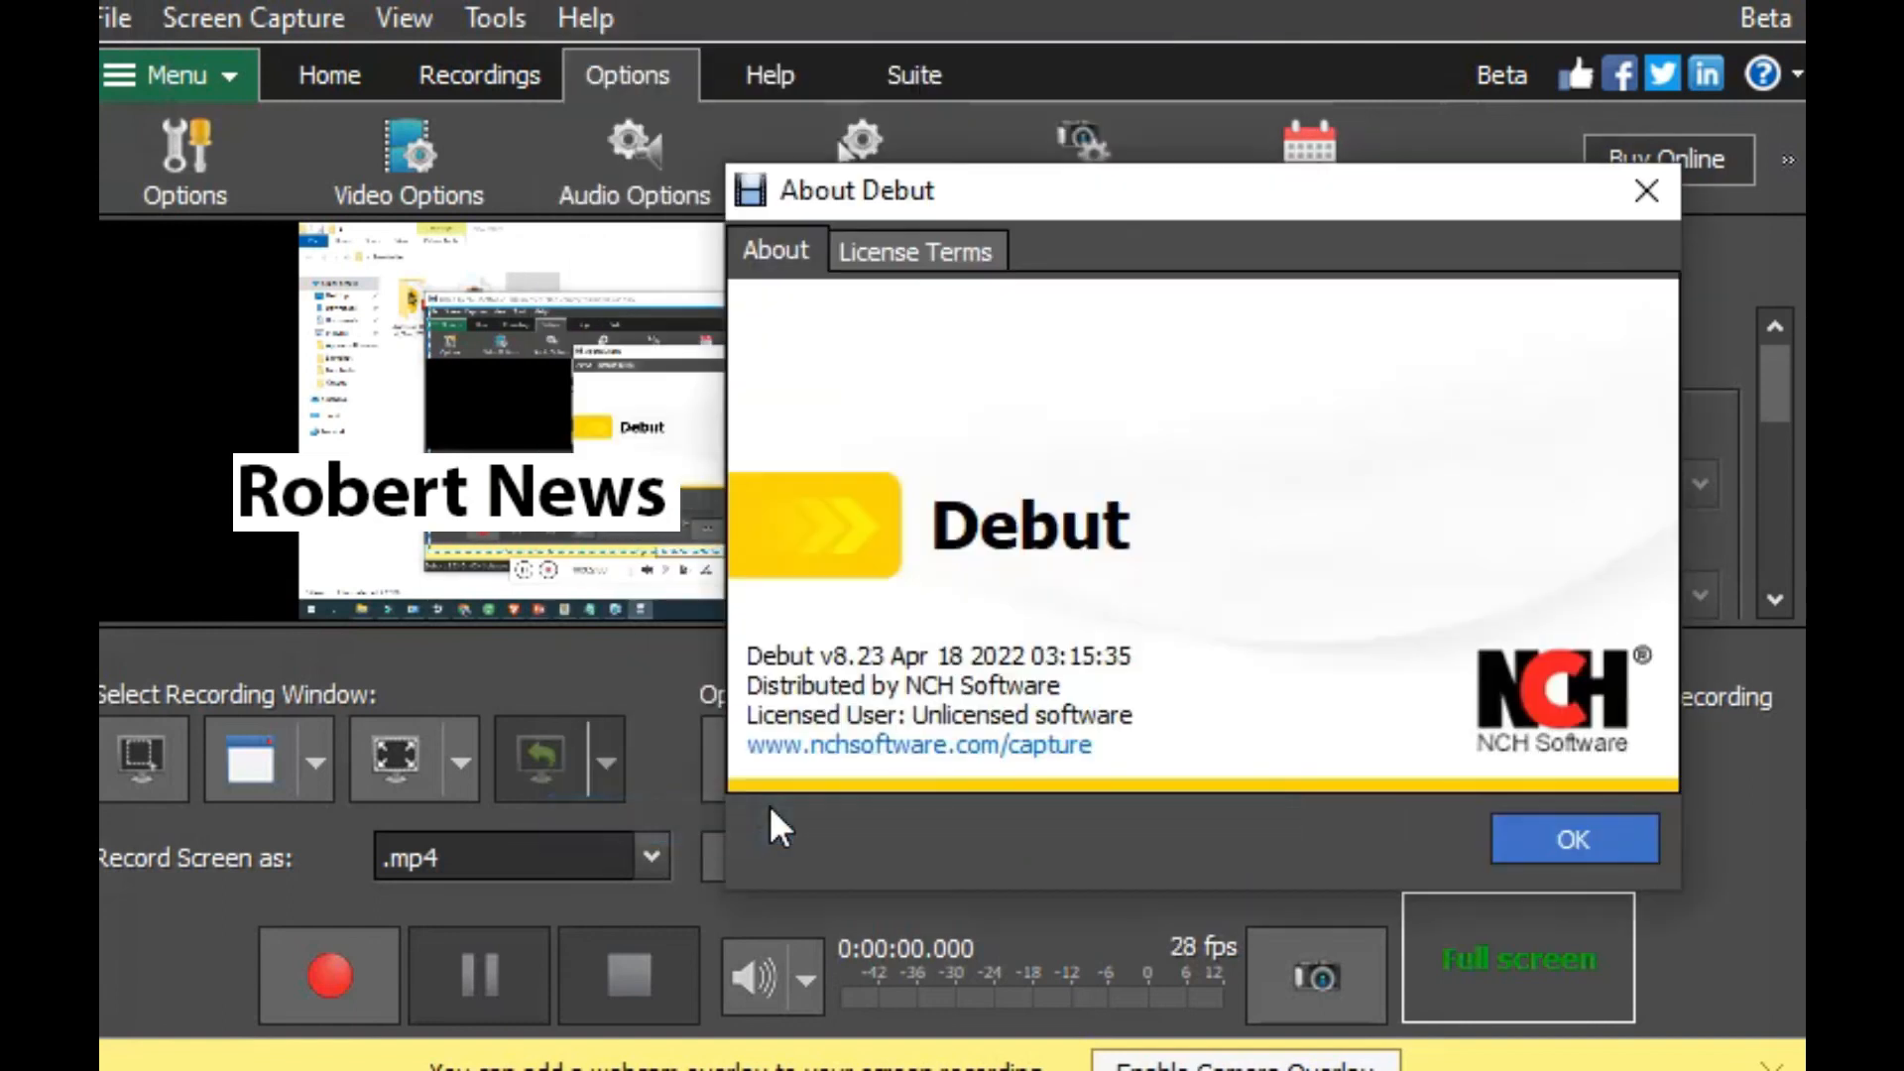
pyautogui.click(1570, 839)
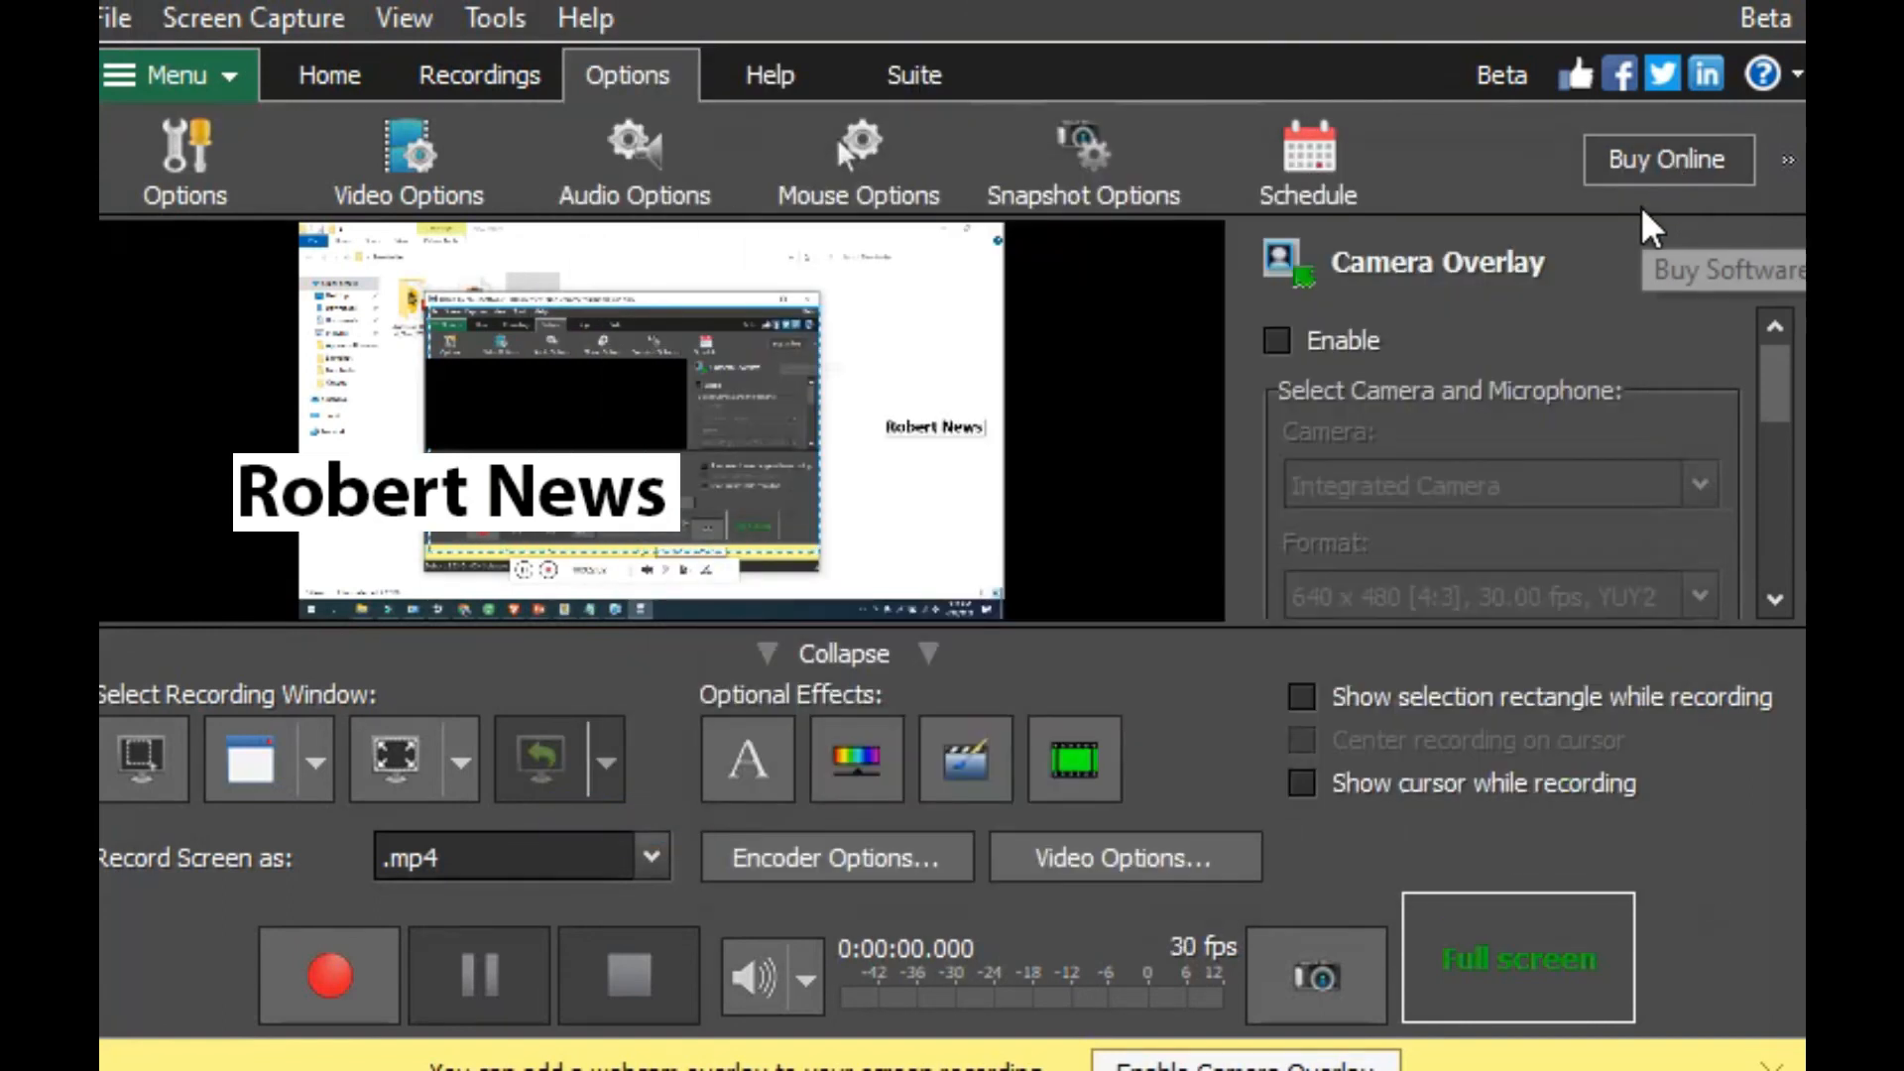
pyautogui.moveTo(856, 158)
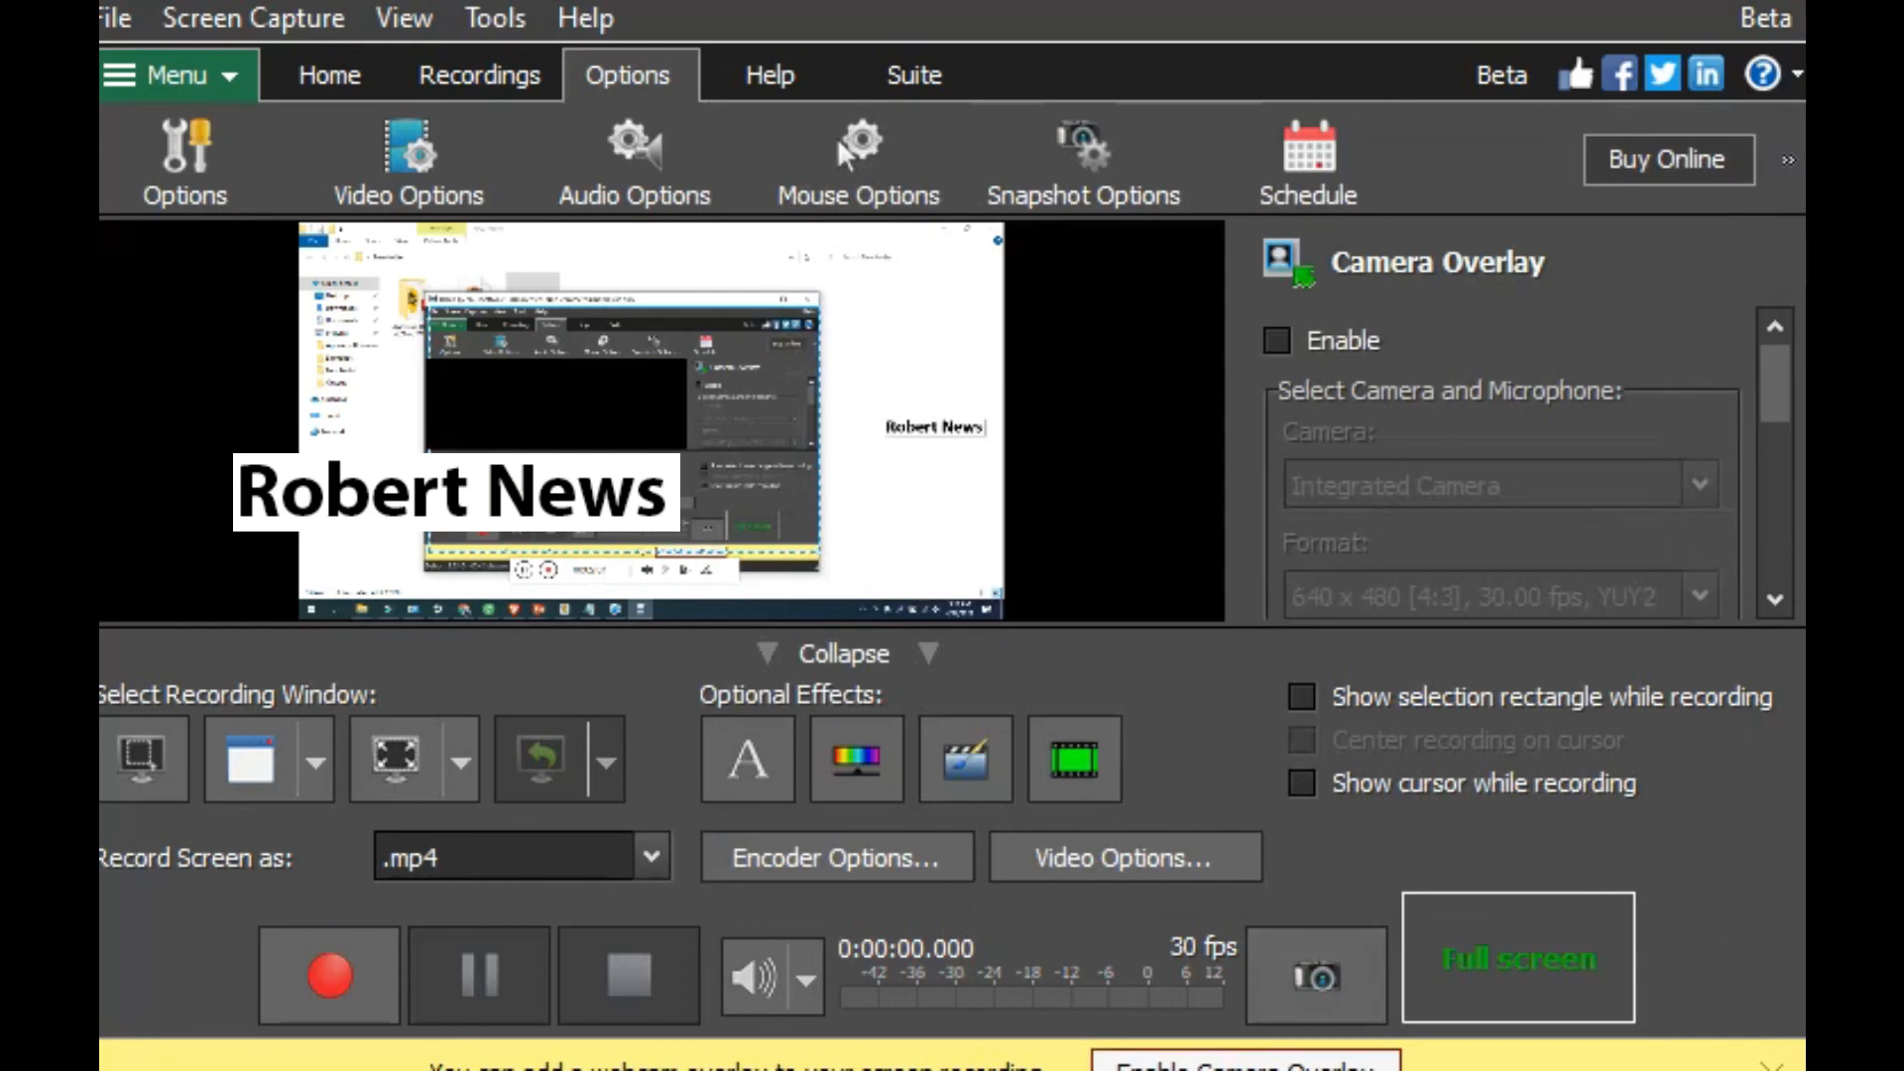